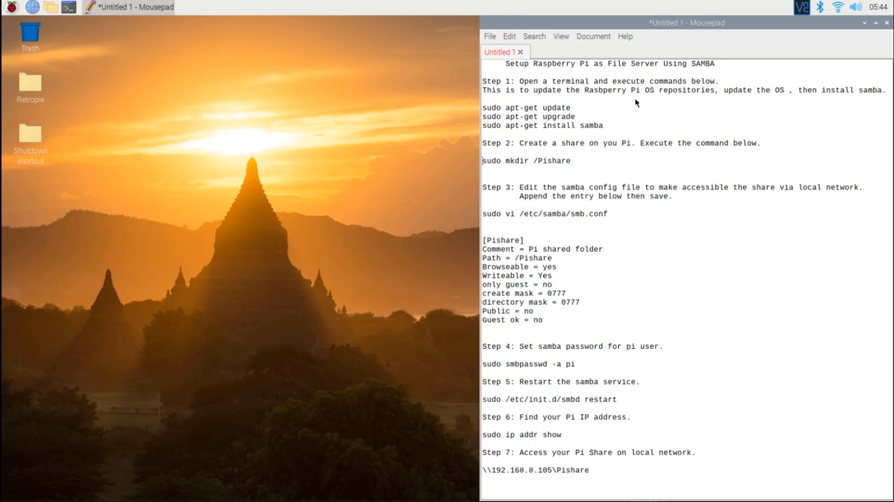
pyautogui.moveTo(541, 84)
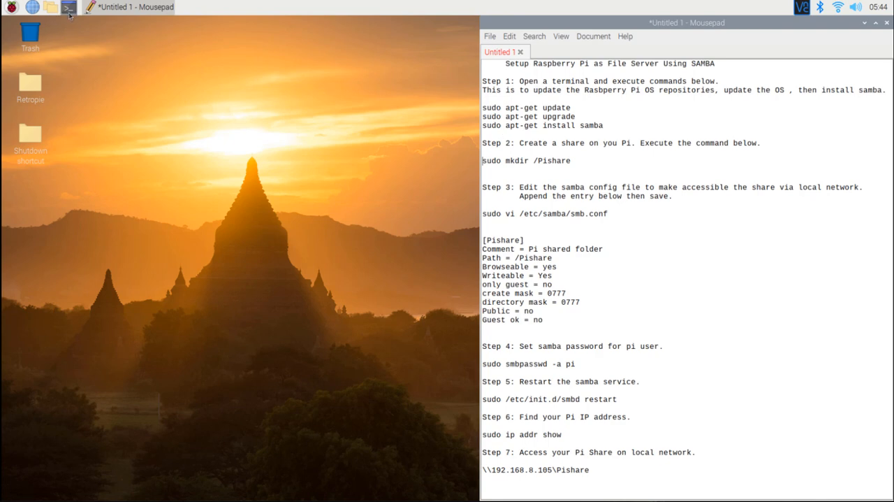
# - Open a terminal and refresh the package lists with sudo apt-get update
pyautogui.click(68, 7)
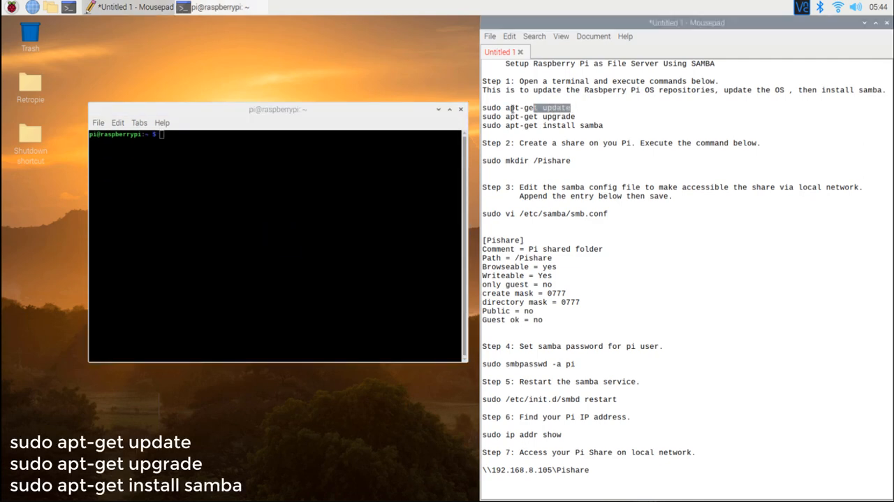
pyautogui.rightClick(252, 238)
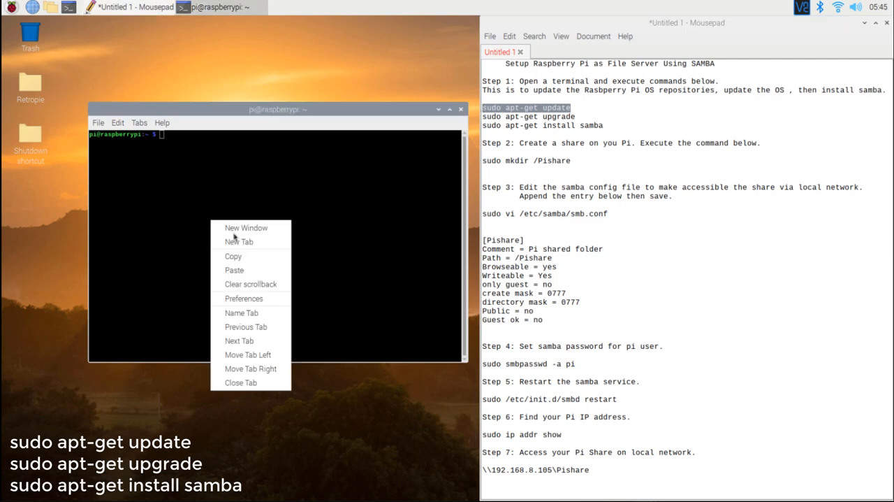
pyautogui.click(234, 270)
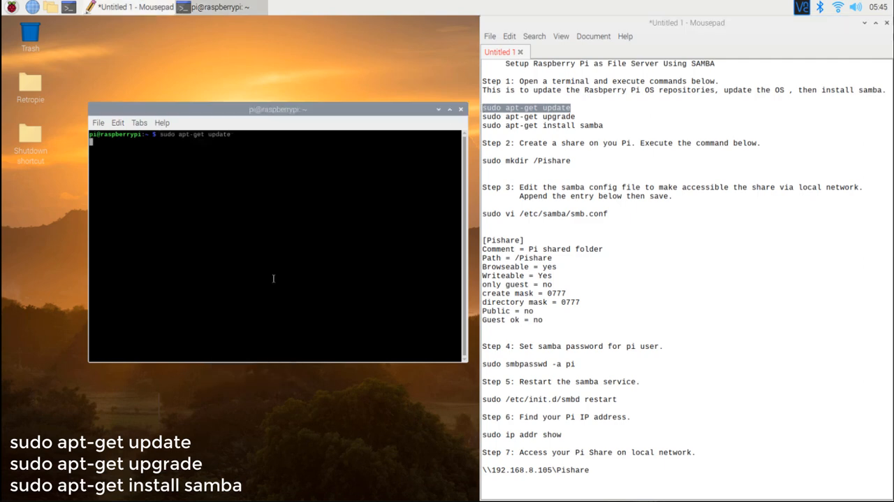
pyautogui.press('Return')
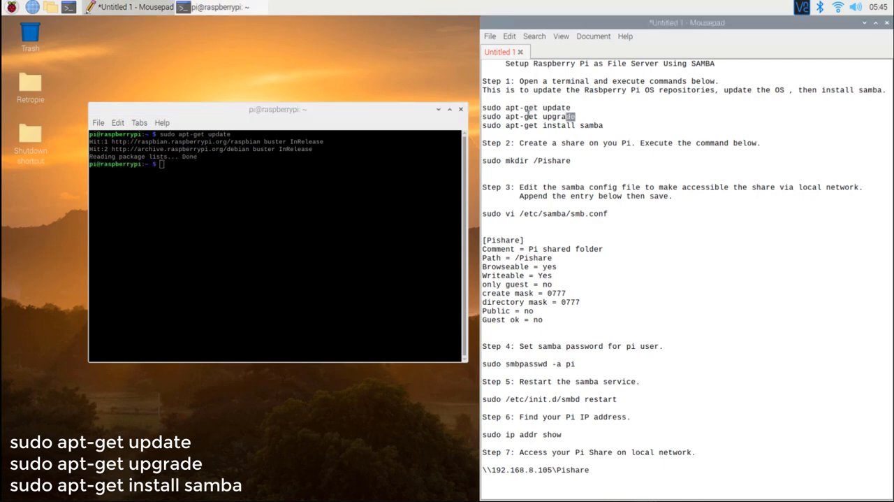
# - Upgrade the system with apt-get upgrade and install Samba
pyautogui.rightClick(527, 117)
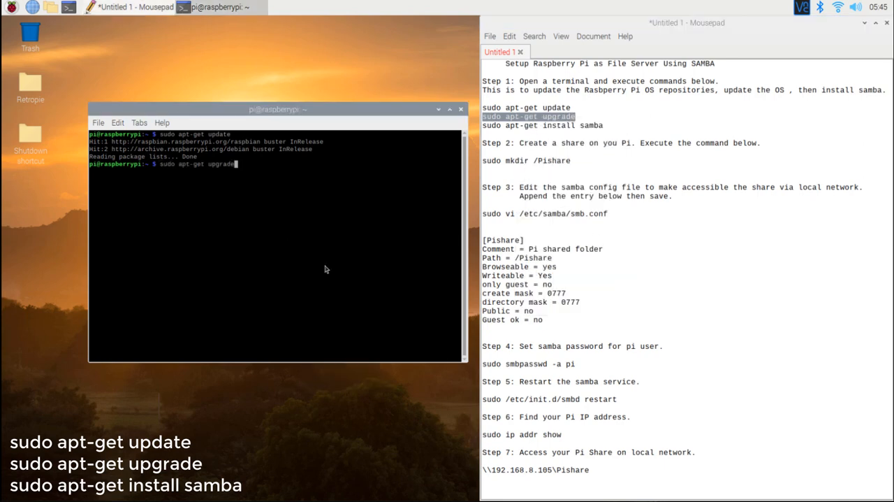
pyautogui.press('Return')
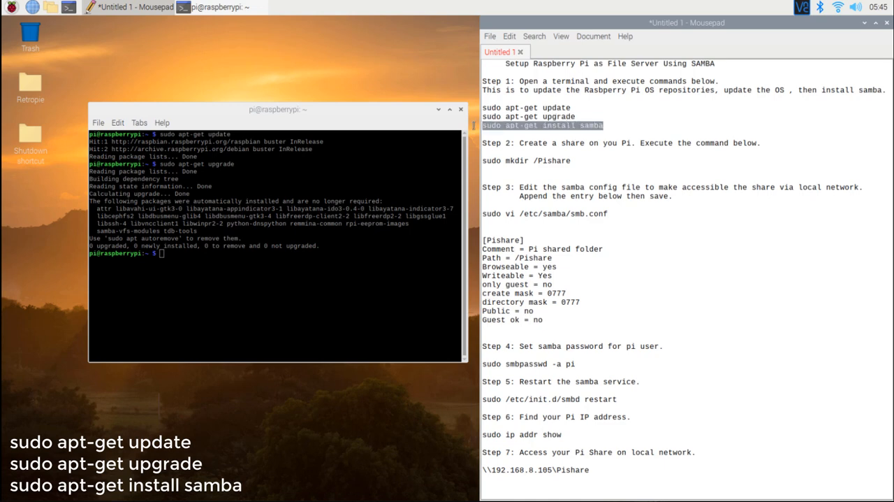
pyautogui.rightClick(543, 125)
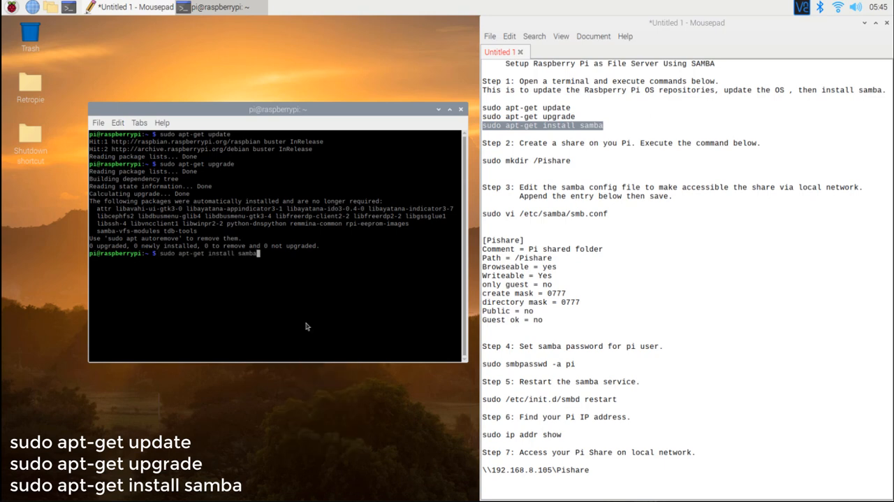
pyautogui.press('Return')
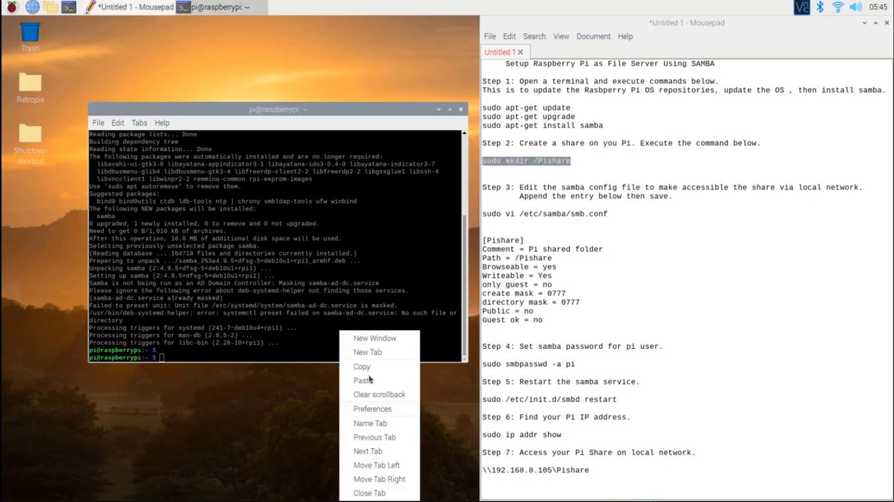
# - Create the /Pishare folder and make pi:pi its owner with chown
pyautogui.click(363, 380)
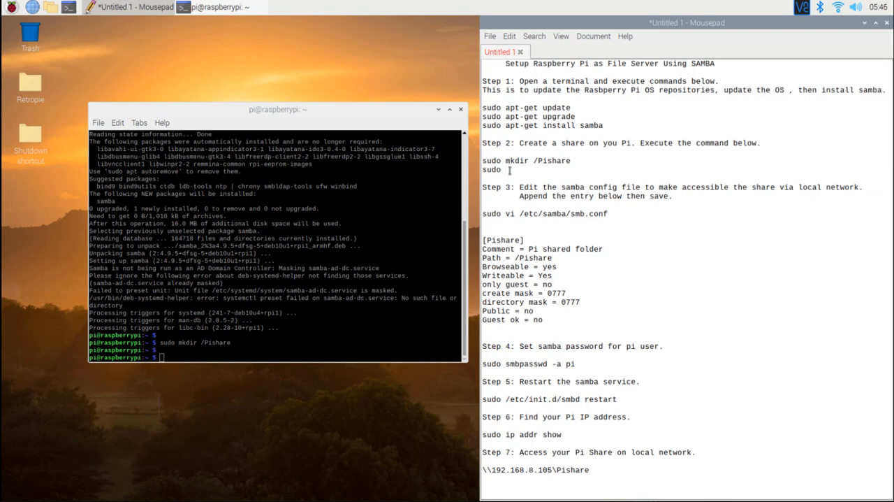
pyautogui.write('chown')
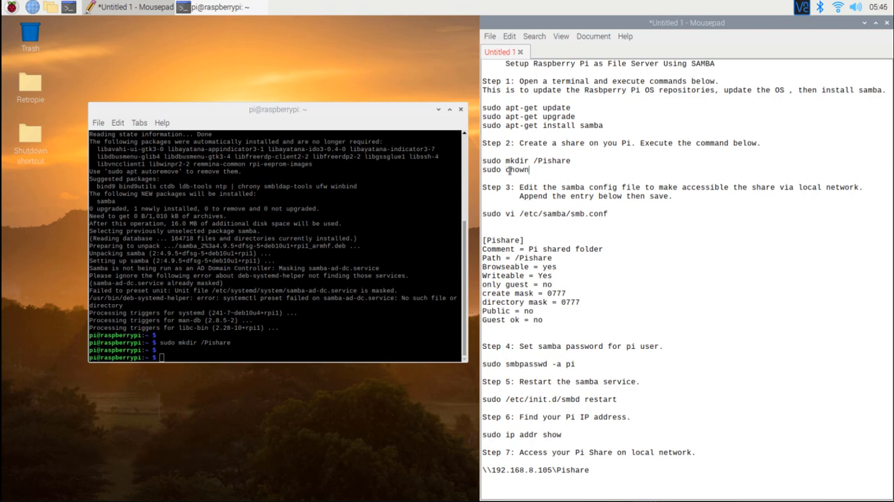
pyautogui.write('pi')
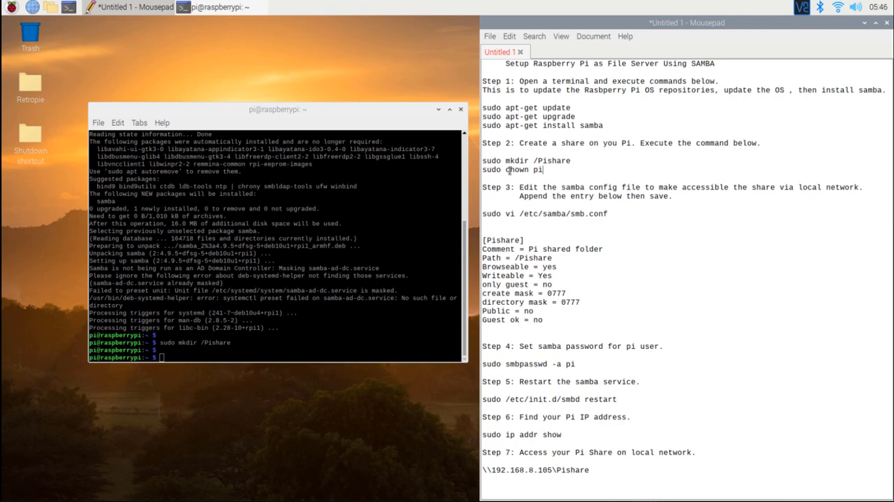
pyautogui.write(':pi')
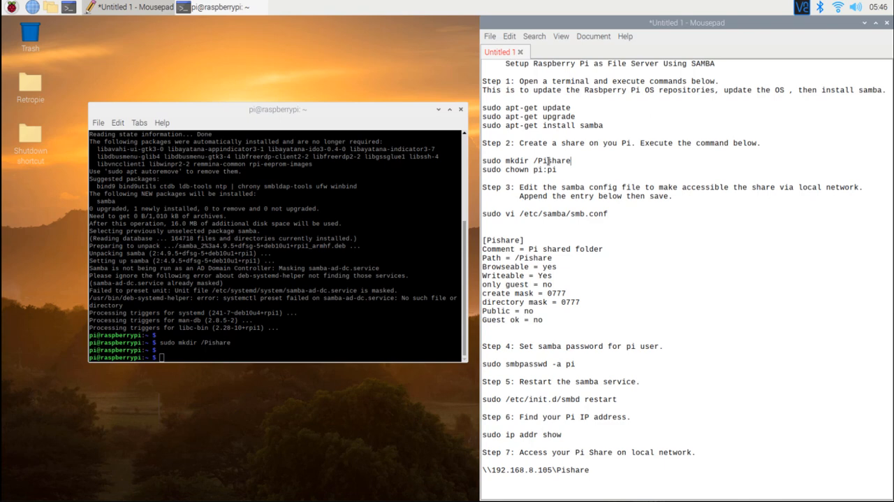
pyautogui.write('/Pishare')
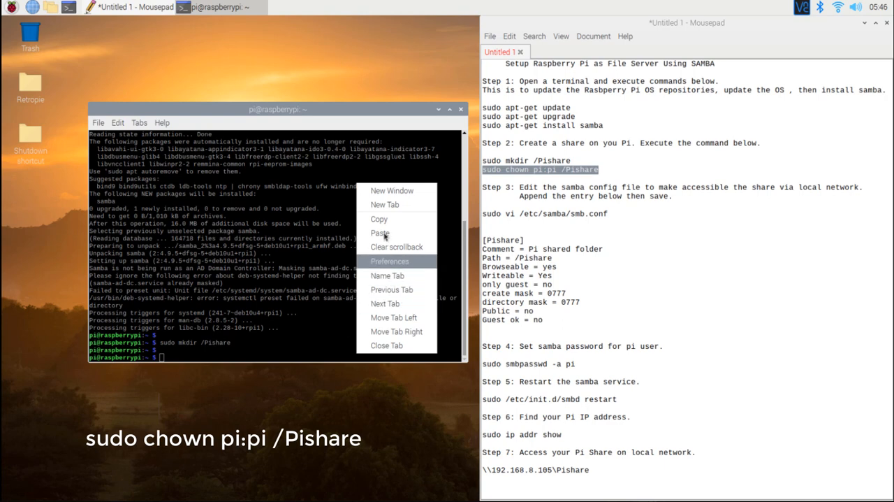
pyautogui.click(380, 233)
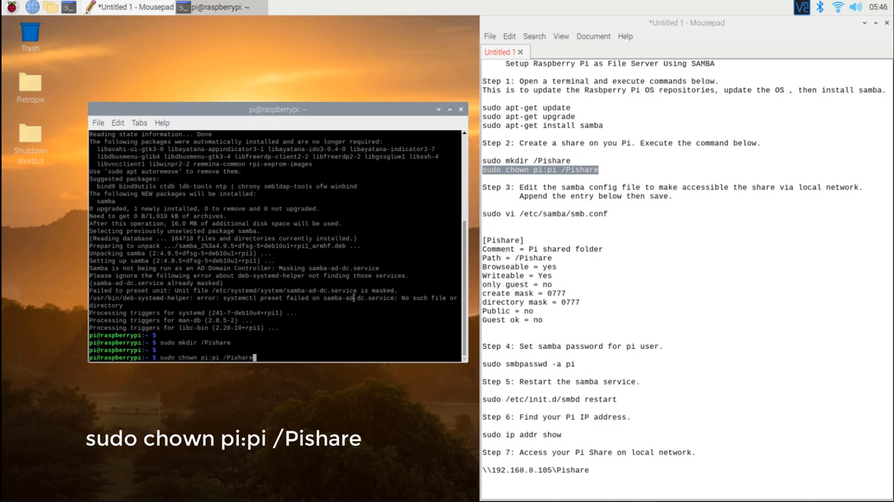
pyautogui.press('Return')
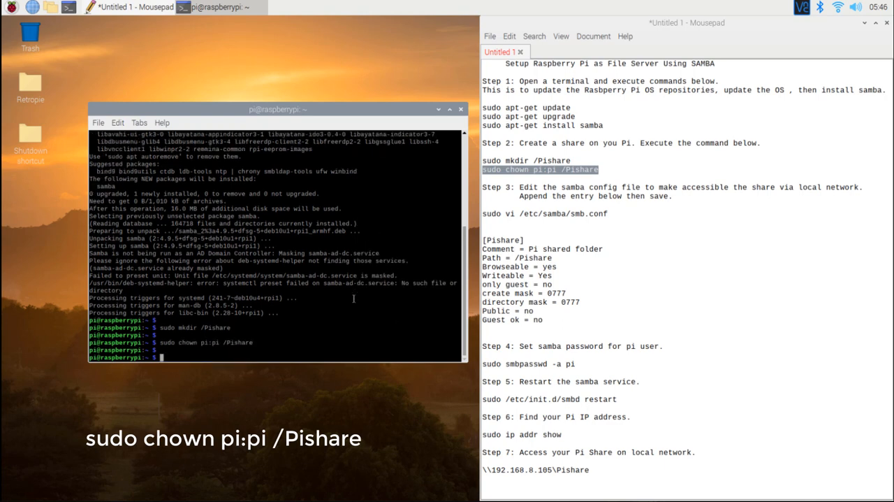
# - List /Pishare with ls -ld to confirm pi owns it
pyautogui.write('ls -ld')
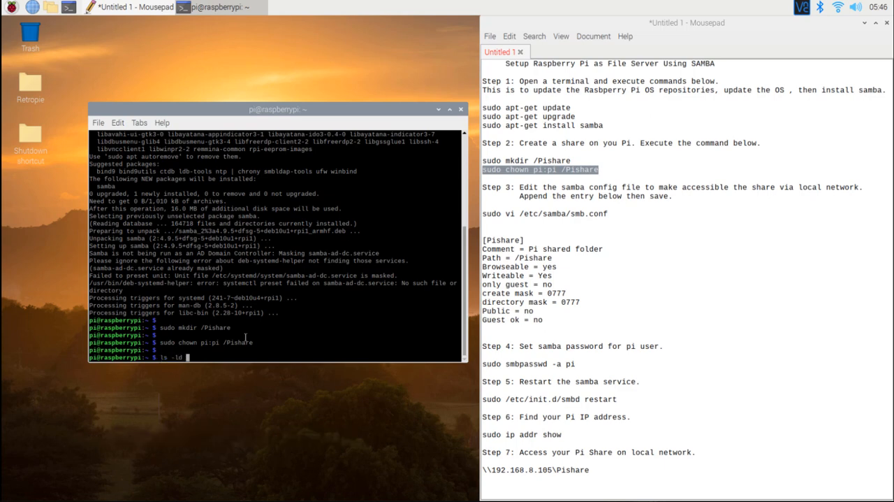
pyautogui.write('/P')
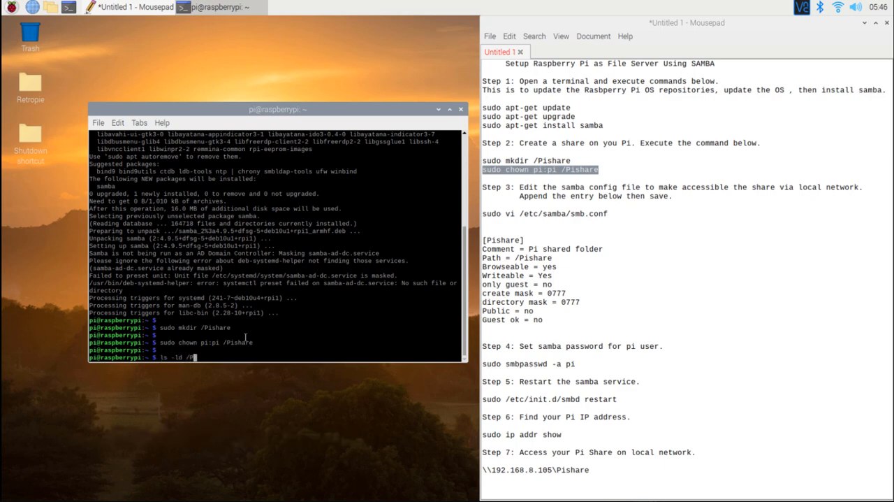
pyautogui.press('Return')
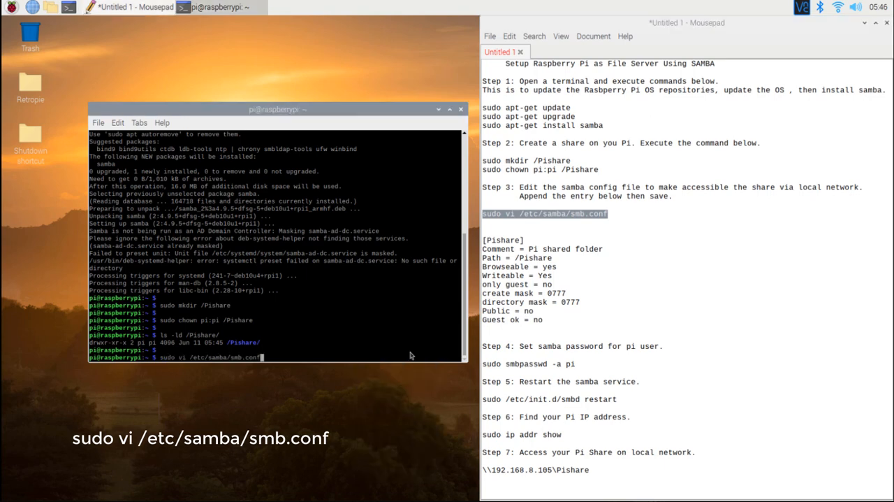
# - Open smb.conf in vi, paste the [Pishare] block at the end, and save with :wq!
pyautogui.press('Return')
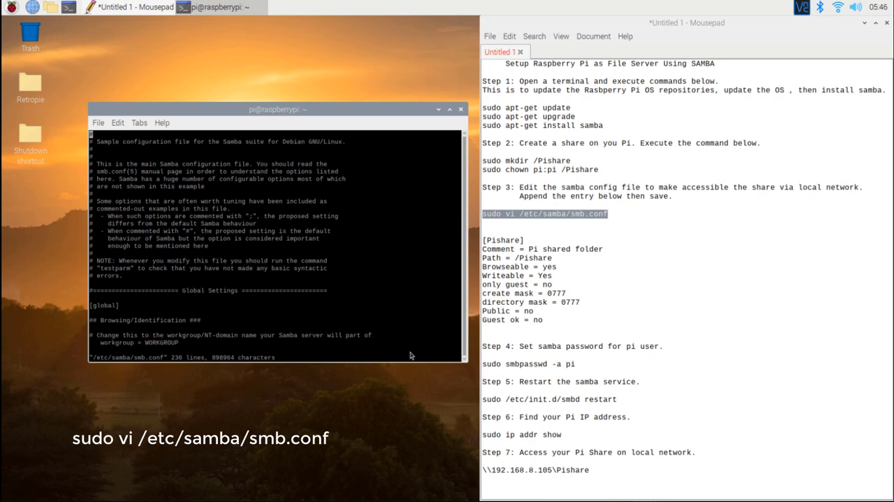
pyautogui.scroll(-3)
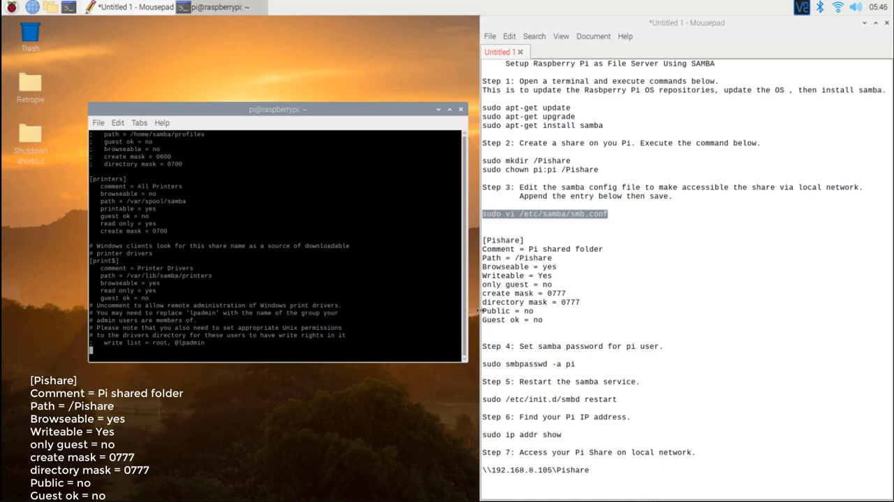
pyautogui.click(542, 319)
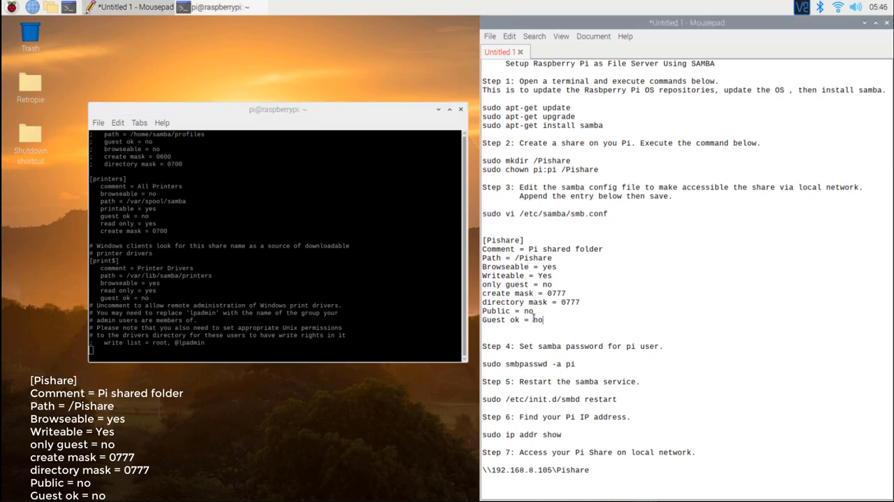
pyautogui.moveTo(482, 240); pyautogui.dragTo(544, 320)
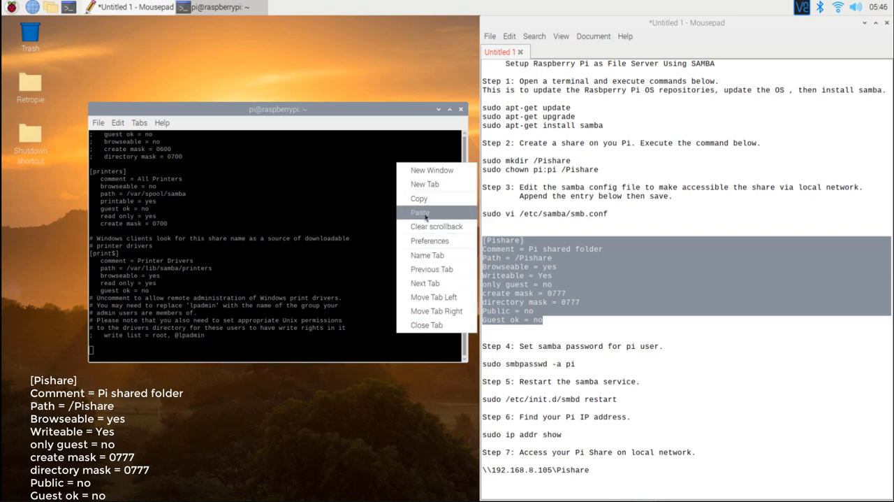
pyautogui.click(420, 212)
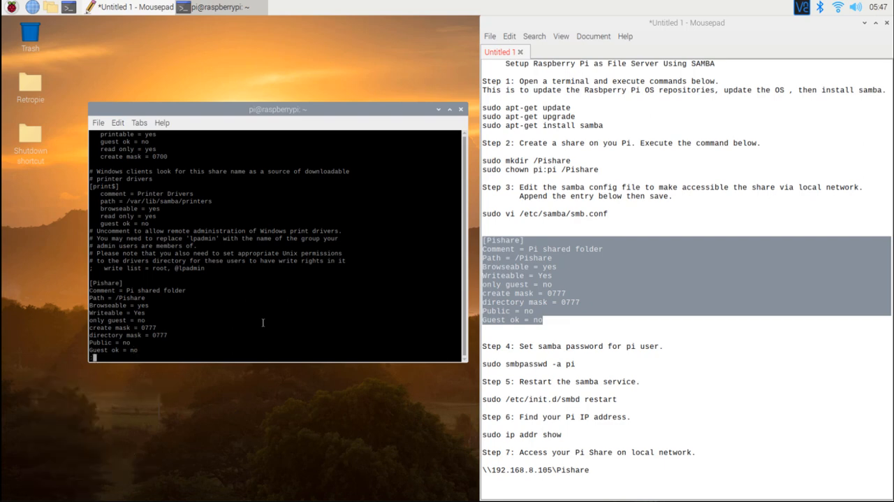
pyautogui.write(':wq!')
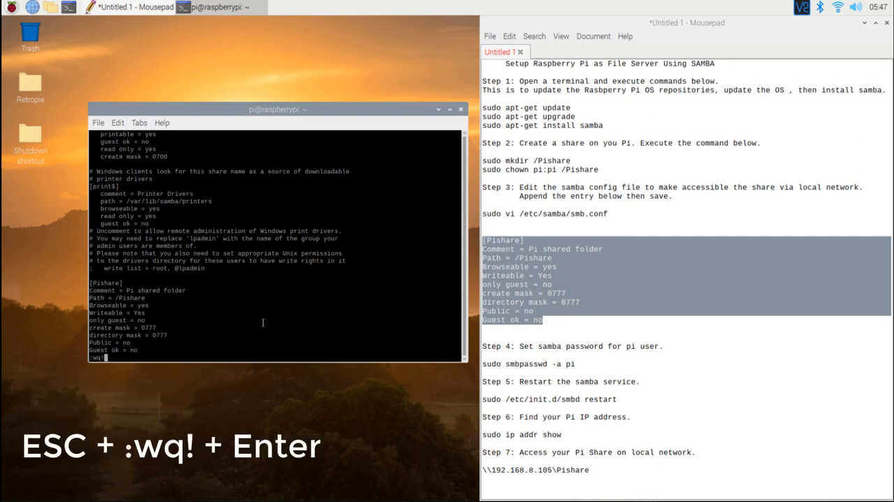
pyautogui.press('Return')
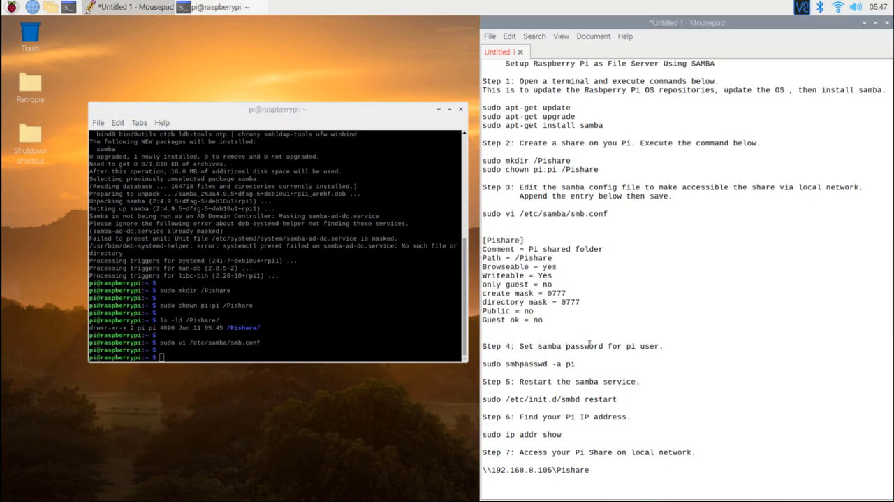
# - Enter and confirm a Samba password for pi, then restart smbd
pyautogui.doubleClick(528, 363)
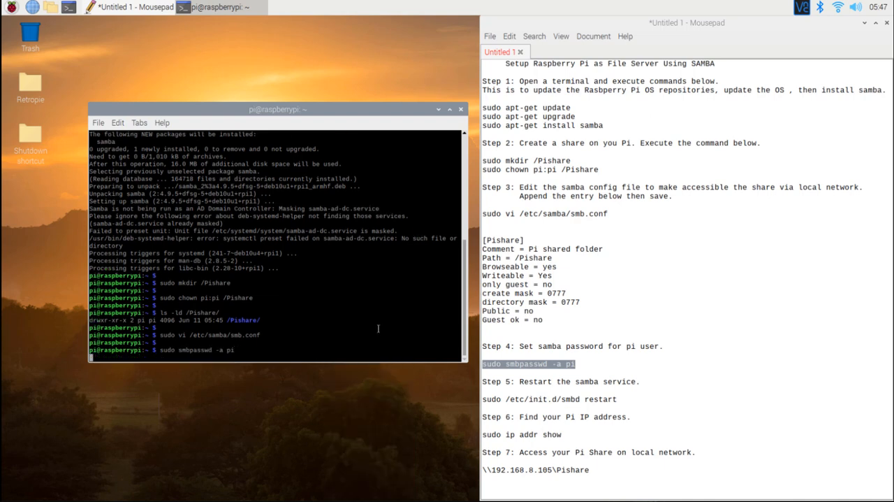
pyautogui.press('Return')
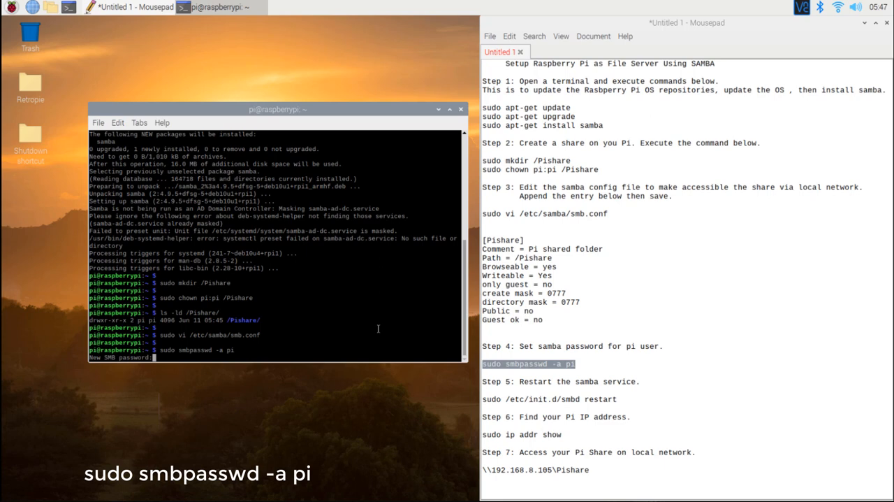
pyautogui.press('Return')
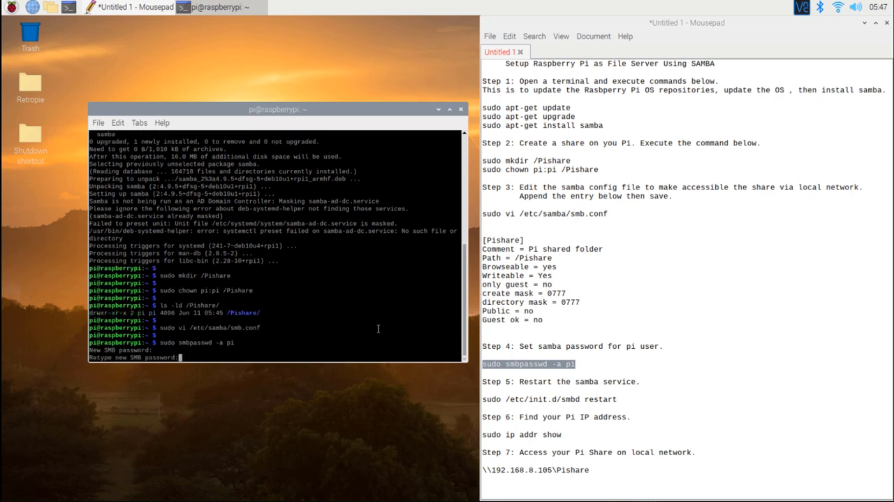
pyautogui.press('Return')
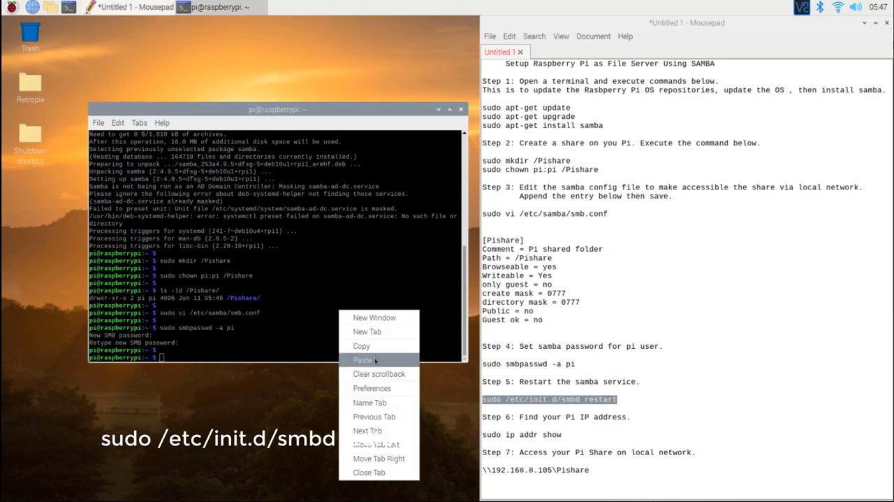
pyautogui.click(363, 359)
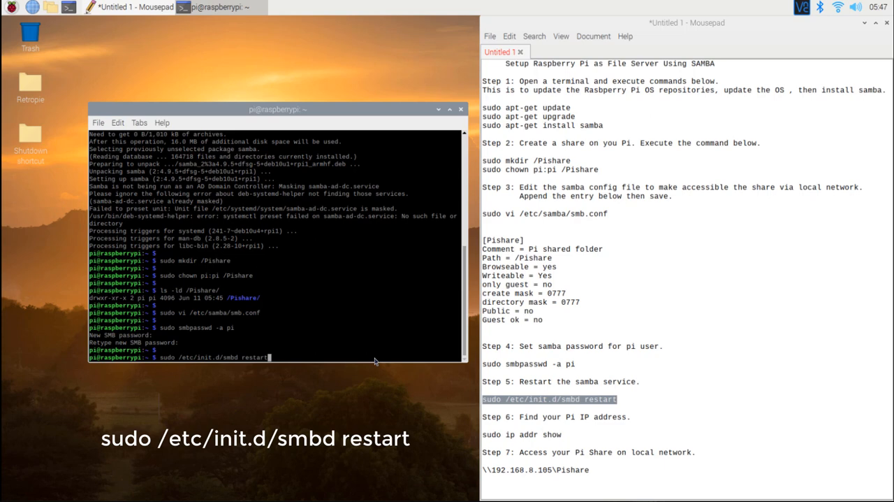
pyautogui.press('Return')
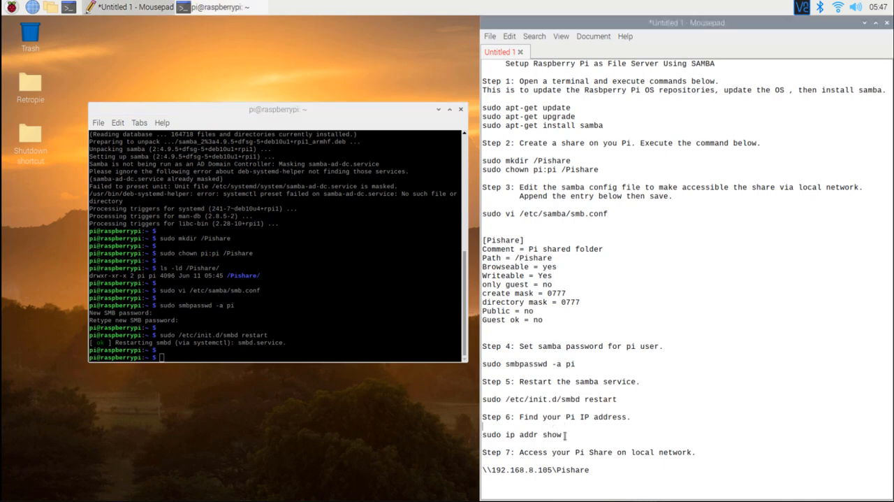
# - Run sudo ip addr show to find wlan0's address 192.168.8.105
pyautogui.rightClick(521, 434)
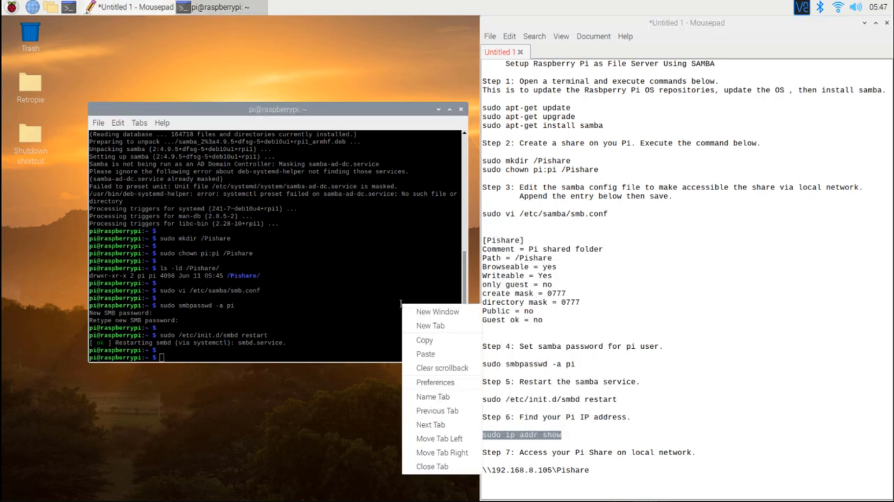
pyautogui.click(425, 354)
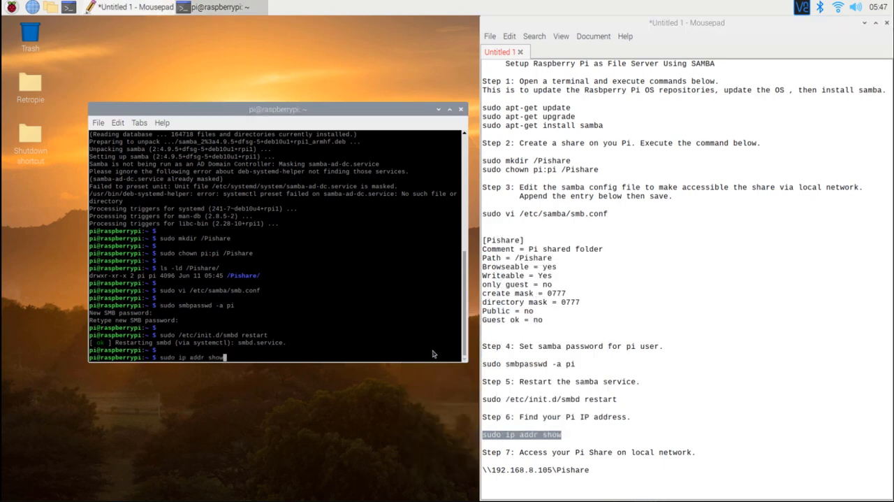
pyautogui.press('Return')
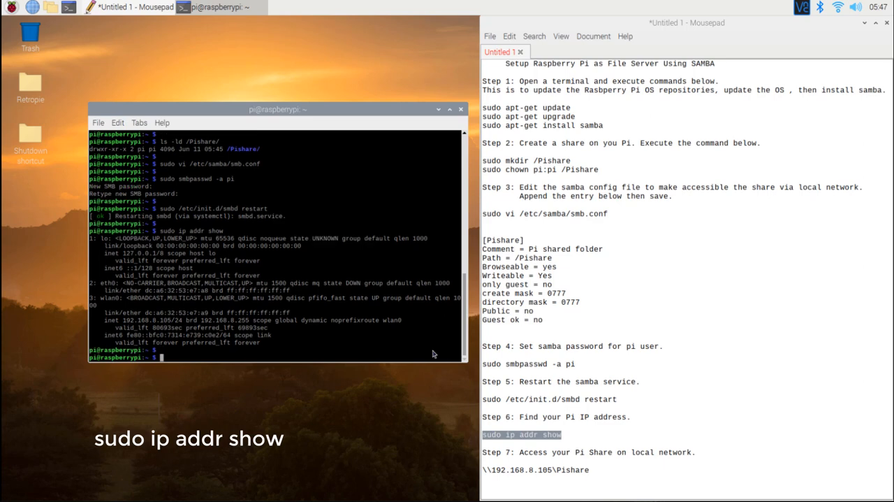
pyautogui.moveTo(380, 346)
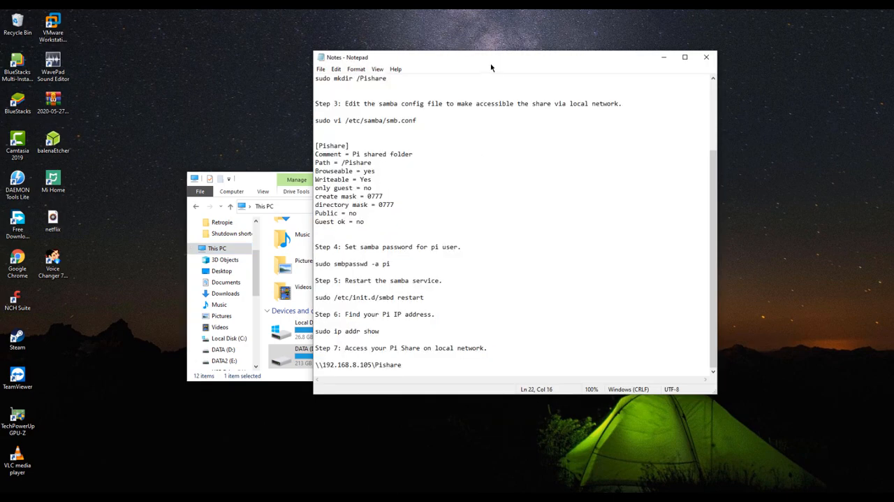
# - Move Notepad aside and navigate File Explorer to \\192.168.8.105\Pishare
pyautogui.moveTo(491, 67); pyautogui.dragTo(648, 70)
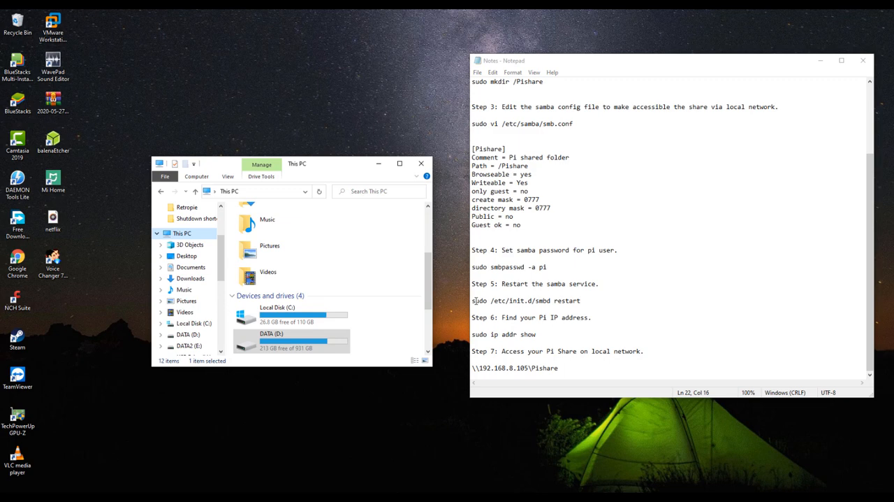
pyautogui.moveTo(466, 300)
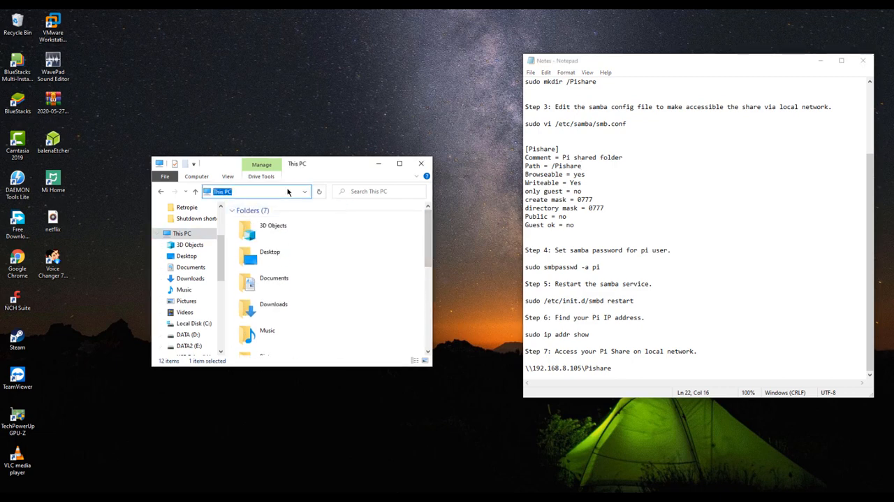
pyautogui.write('\\\\')
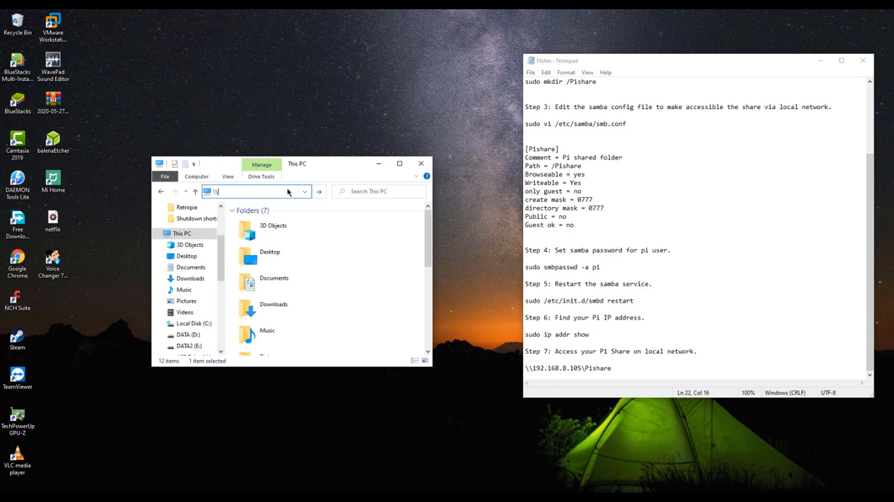
pyautogui.write('192')
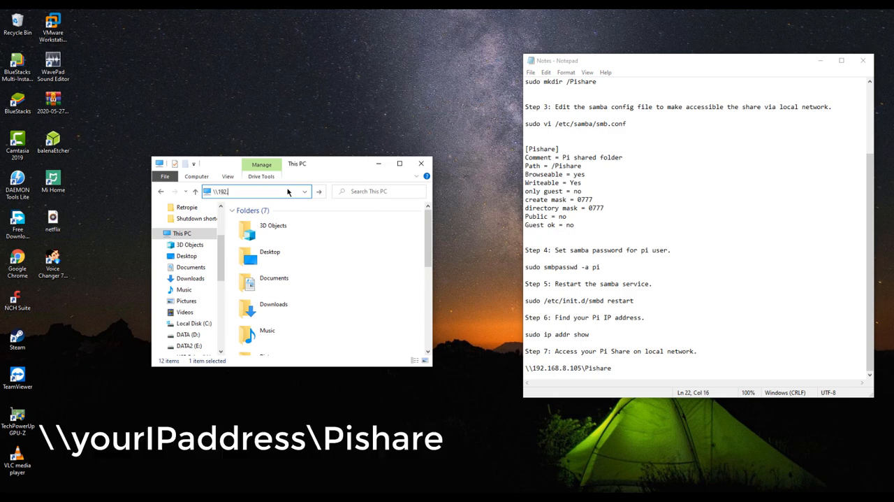
pyautogui.write('.168')
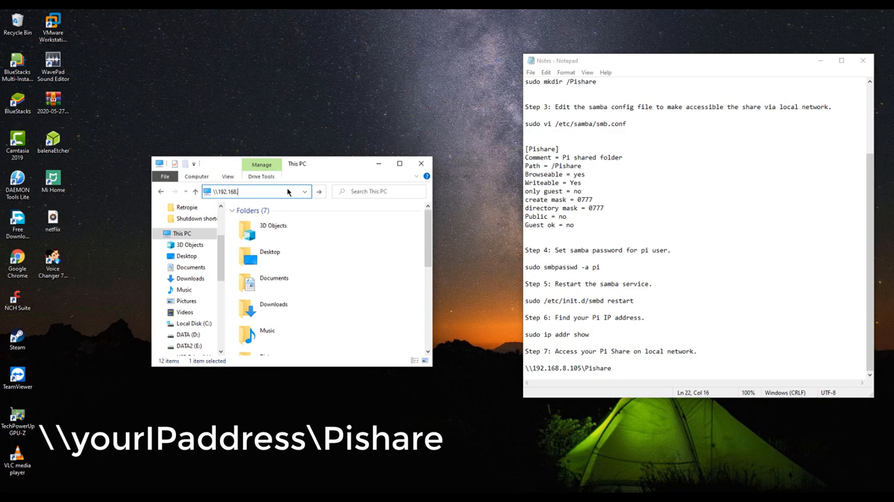
pyautogui.write('.8')
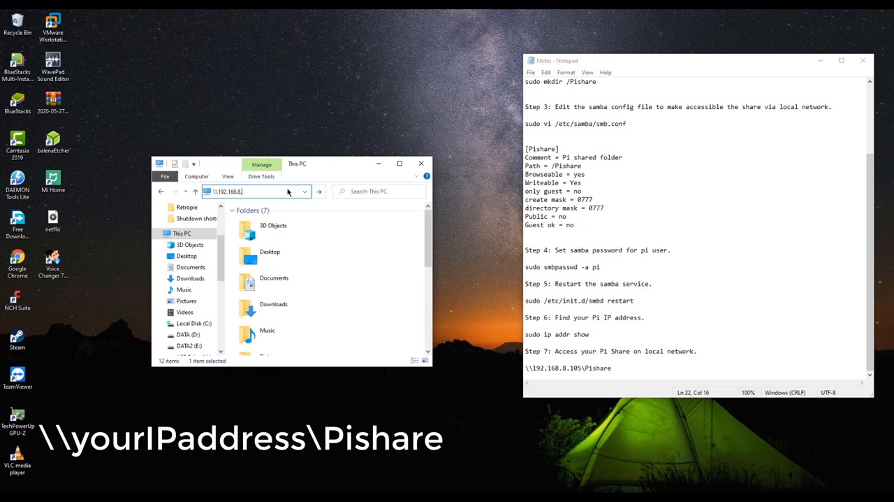
pyautogui.write('0')
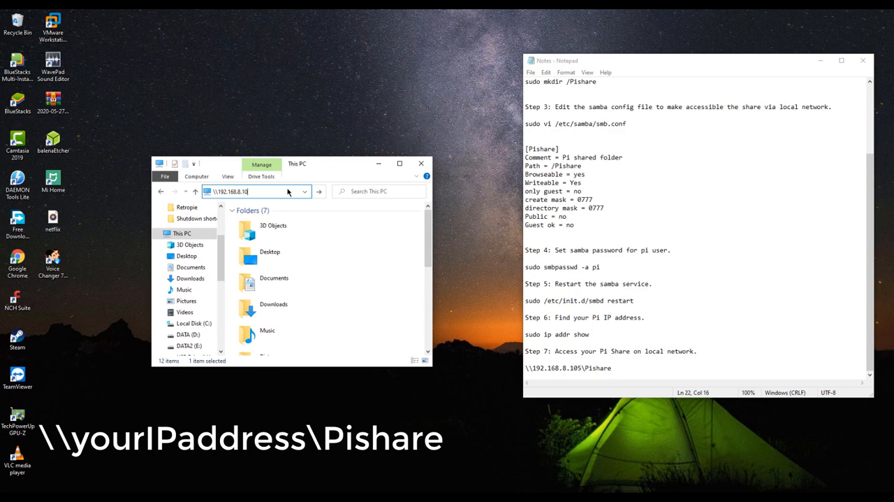
pyautogui.write('5\\Pishare')
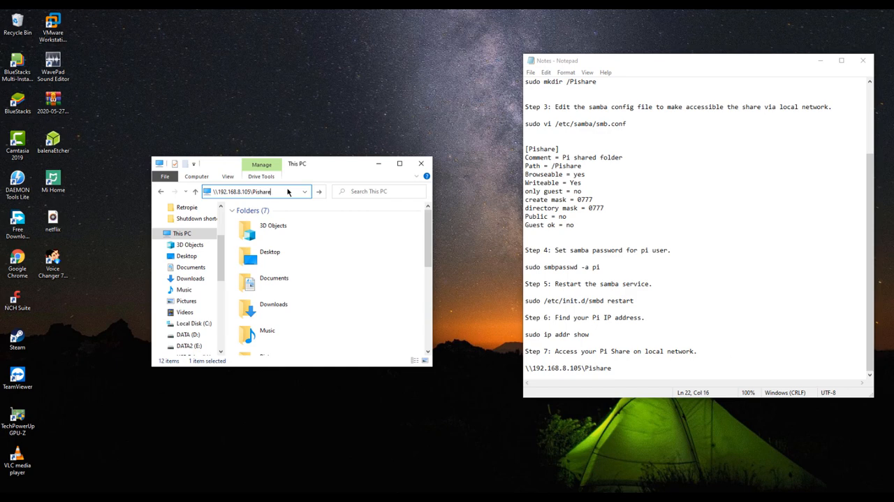
pyautogui.press('Return')
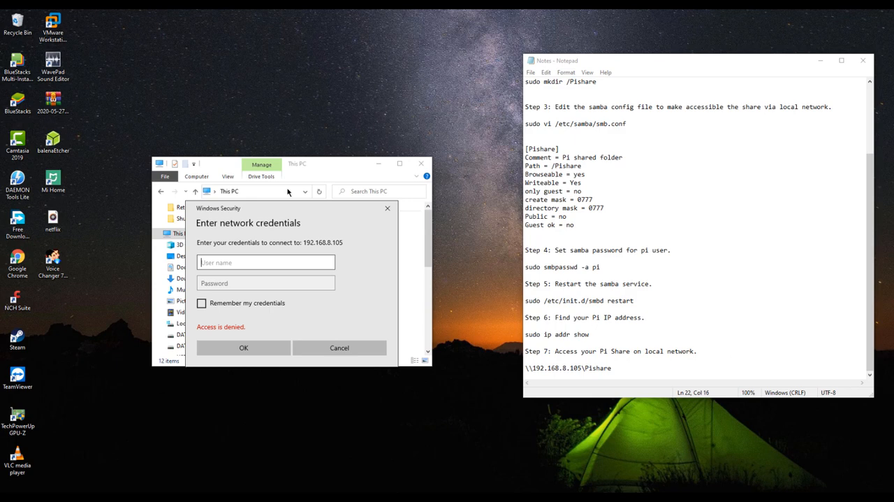
pyautogui.write('pi')
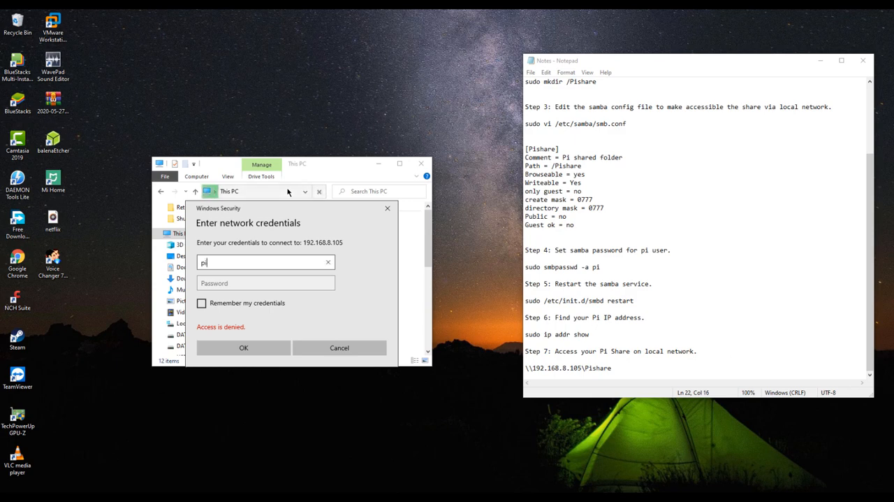
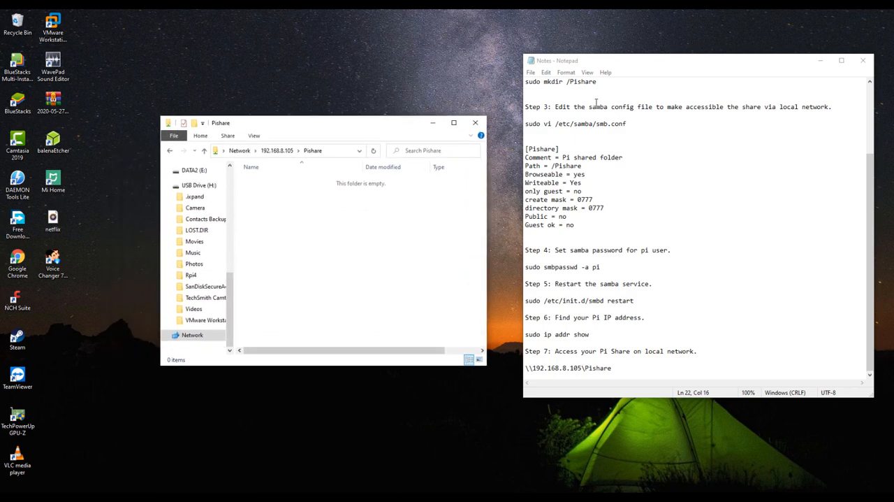
pyautogui.click(531, 72)
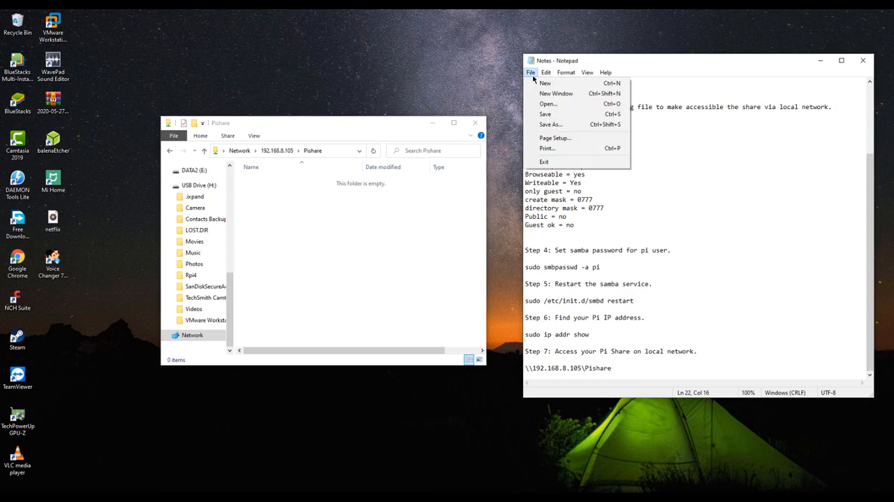
pyautogui.moveTo(545, 114)
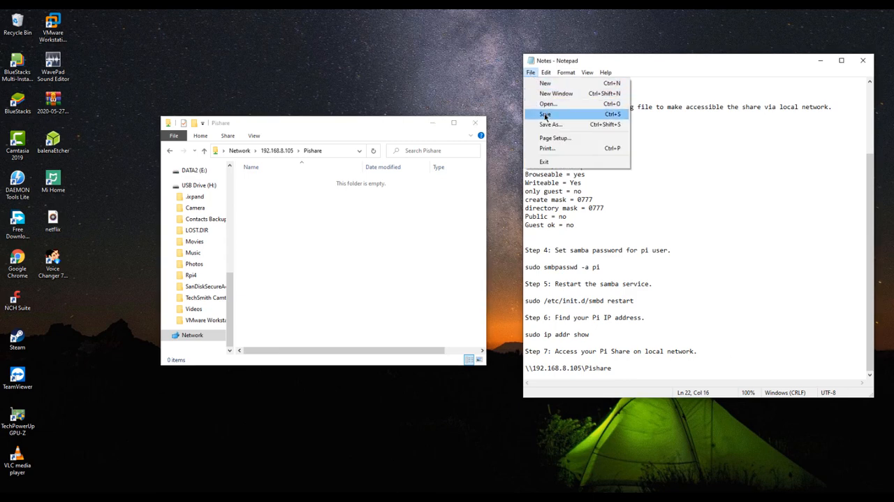
pyautogui.moveTo(550, 125)
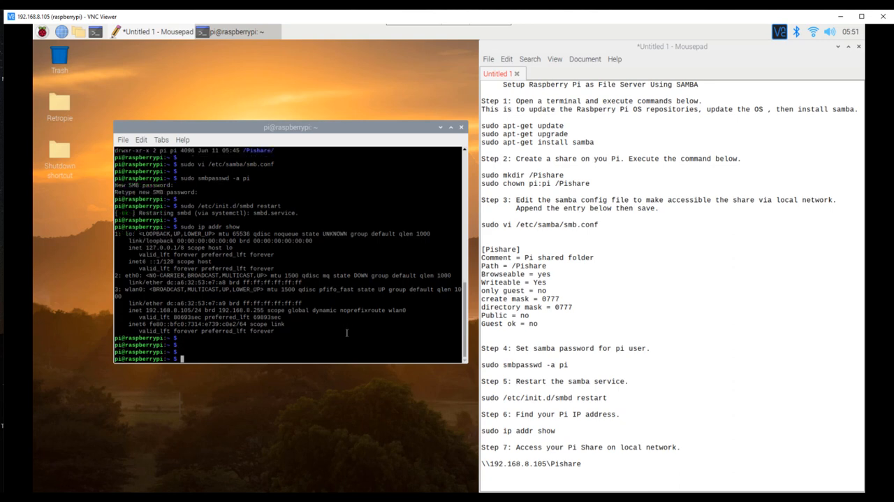
# - Change into /Pishare and create testfile.txt with touch
pyautogui.write('cd')
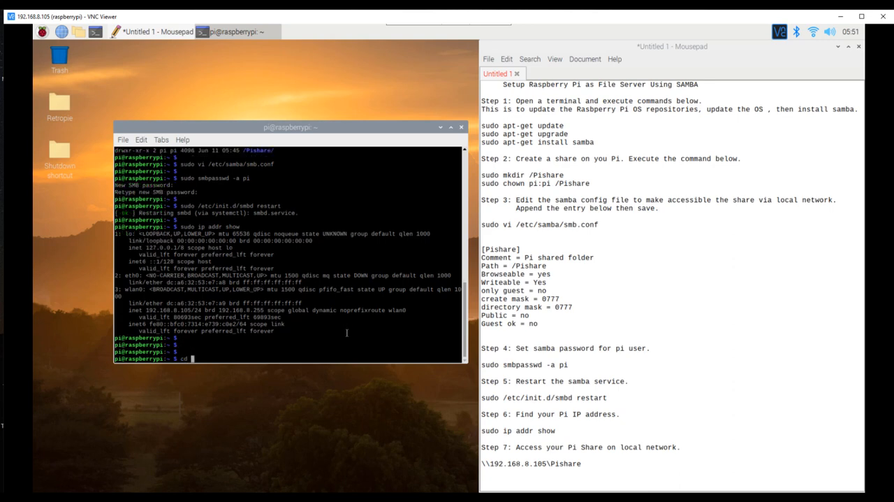
pyautogui.write('/p')
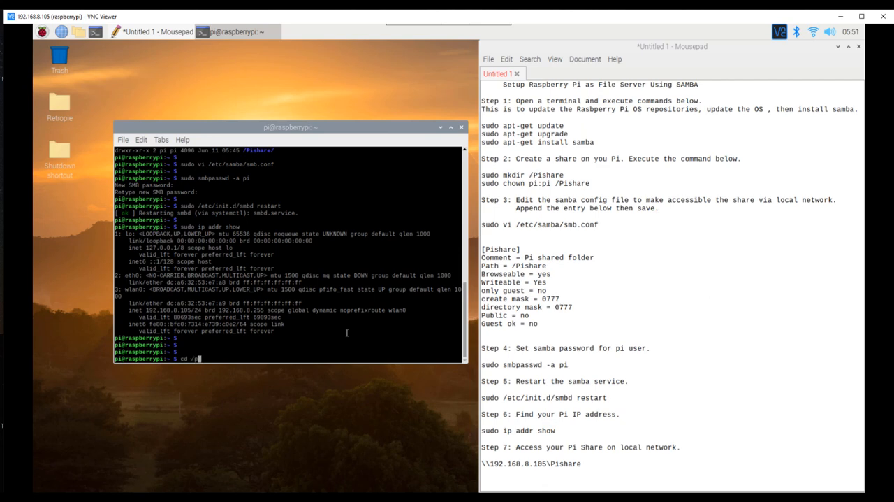
pyautogui.press('Backspace')
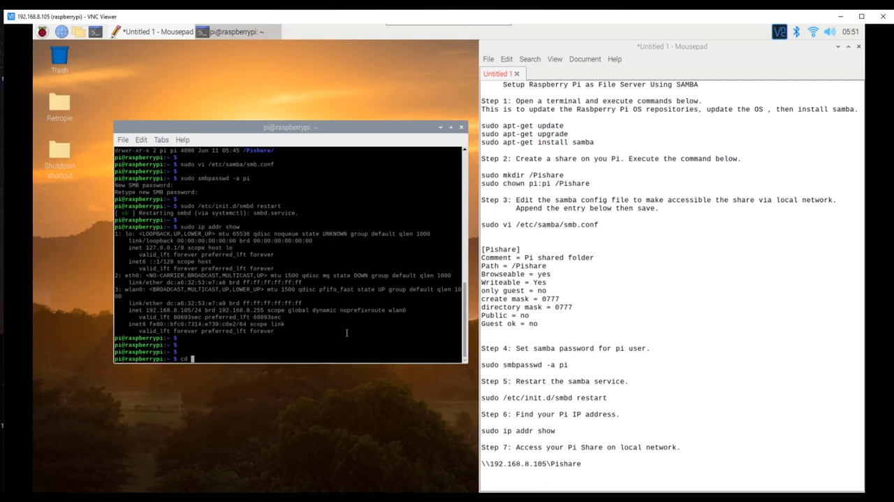
pyautogui.write('/Pis')
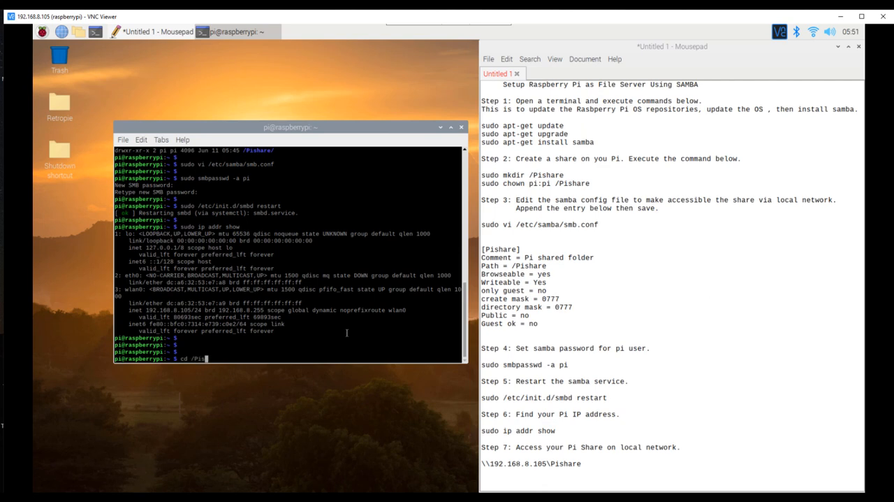
pyautogui.press('Return')
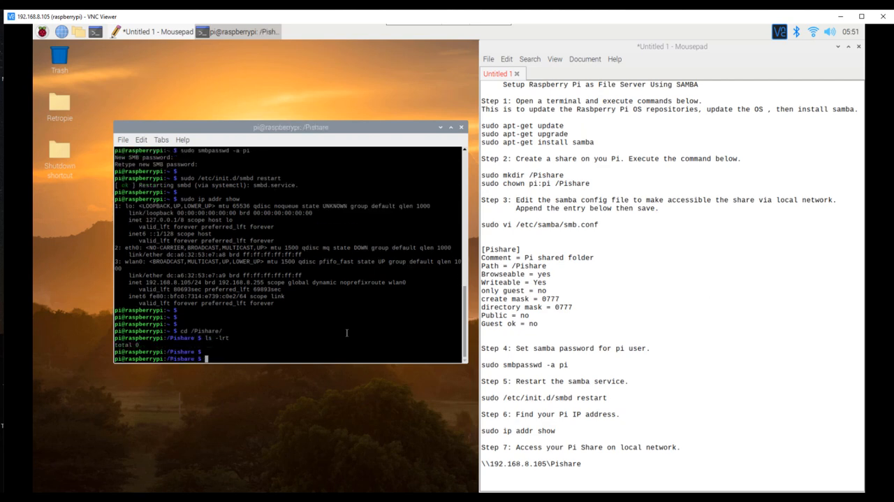
pyautogui.write('touch')
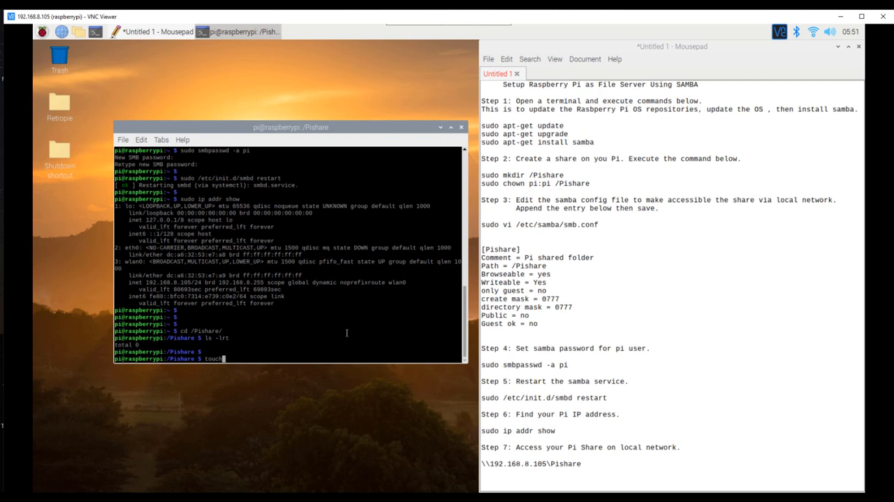
pyautogui.write('test')
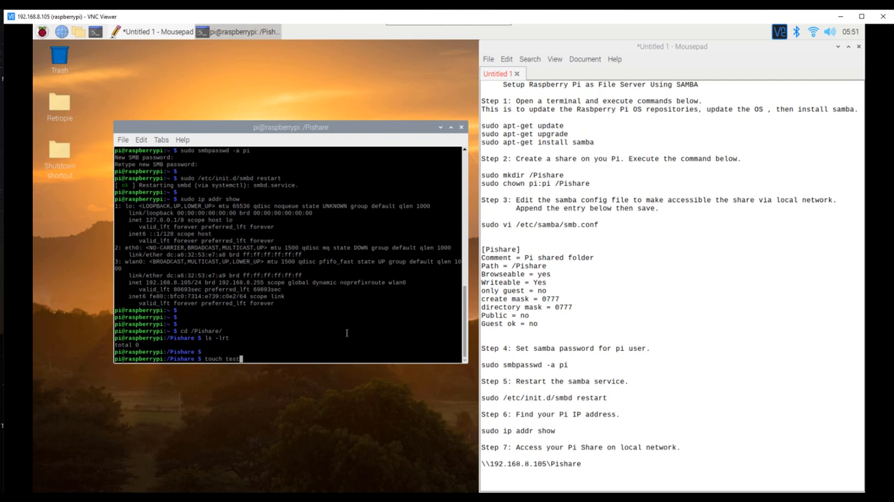
pyautogui.write('file.')
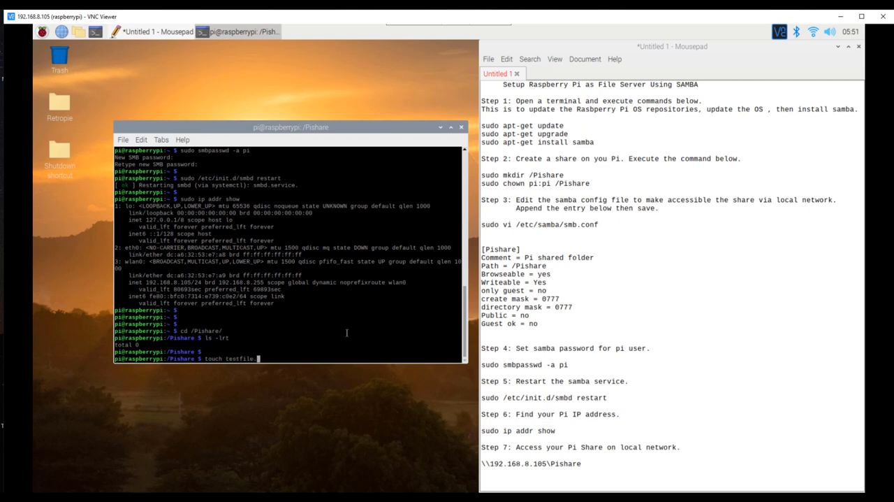
pyautogui.write('txt')
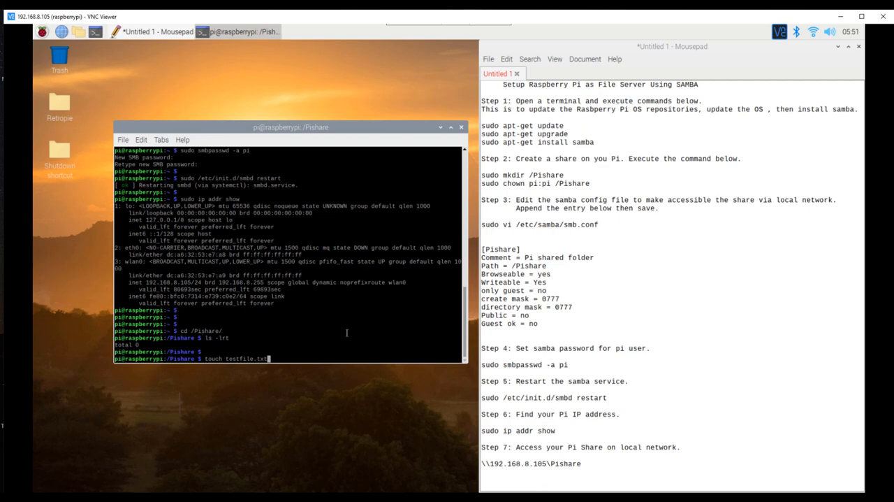
pyautogui.press('Return')
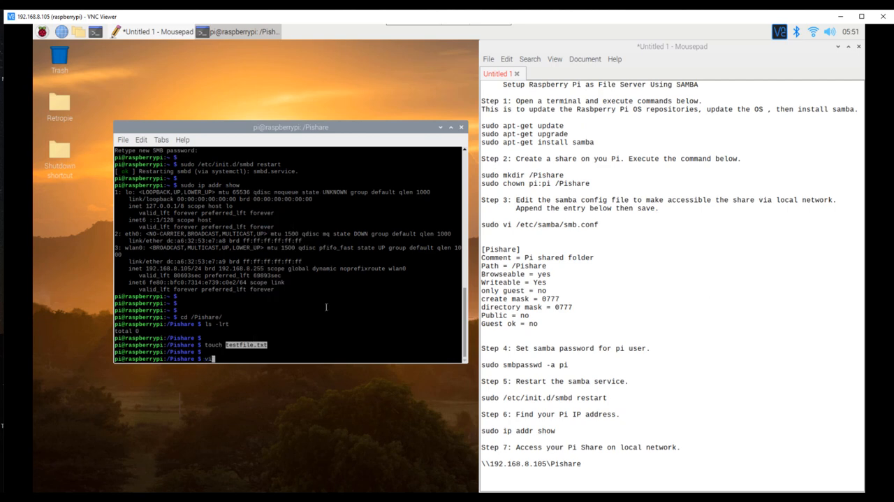
# - Open testfile.txt in vi, then list the folder's files
pyautogui.write('testfile.txt')
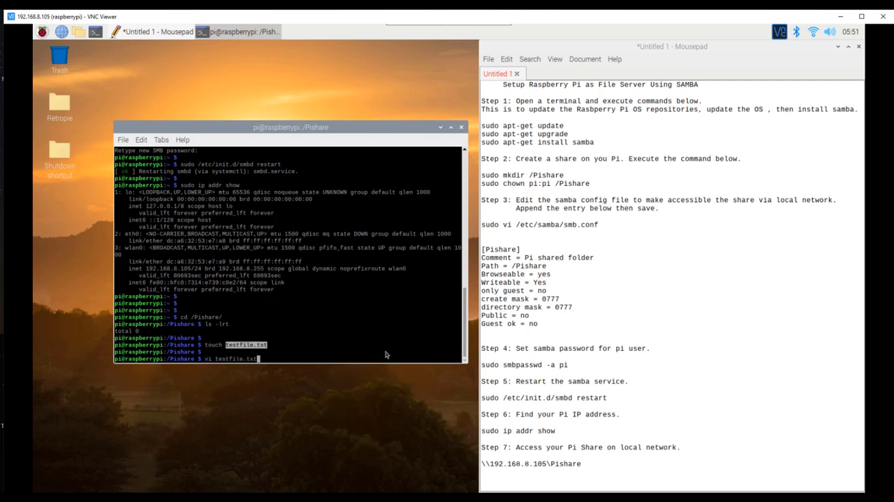
pyautogui.press('Return')
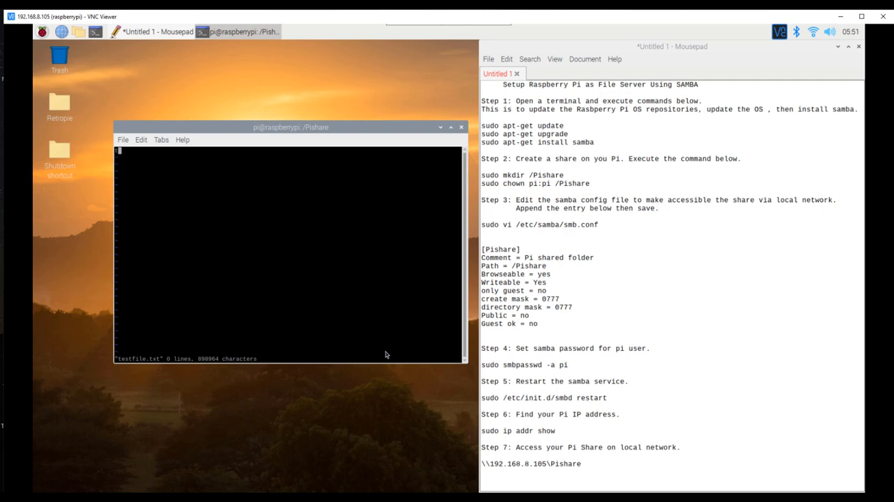
pyautogui.write('test')
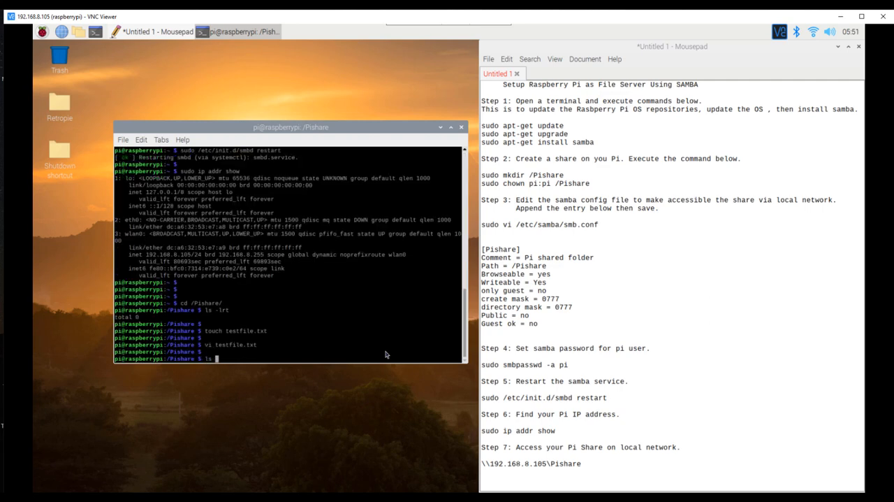
pyautogui.press('Return')
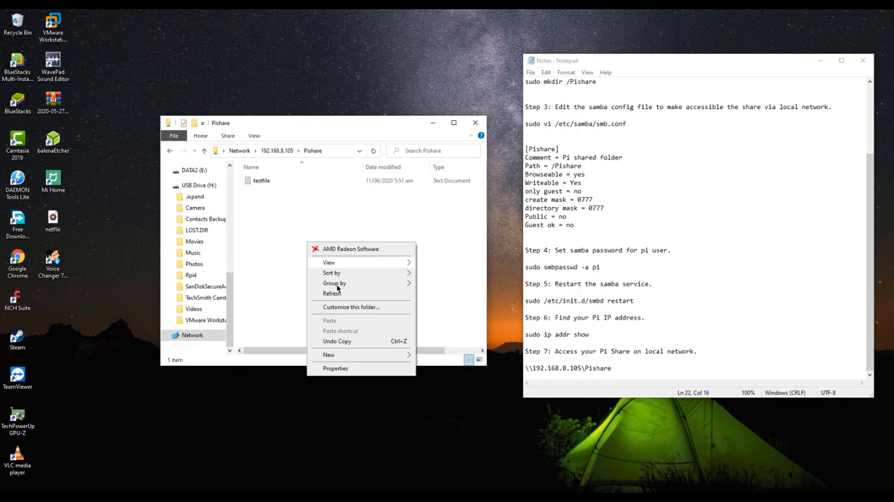
# - Refresh the Pishare folder in File Explorer and open testfile
pyautogui.click(261, 180)
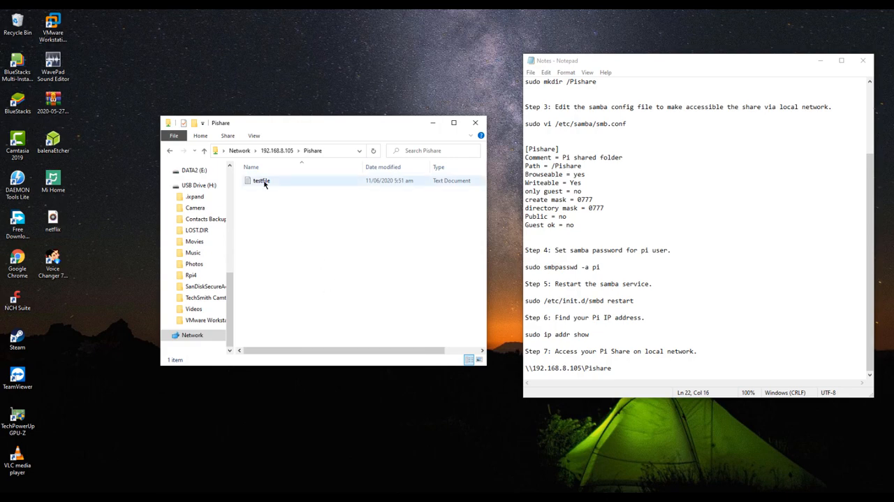
pyautogui.doubleClick(261, 180)
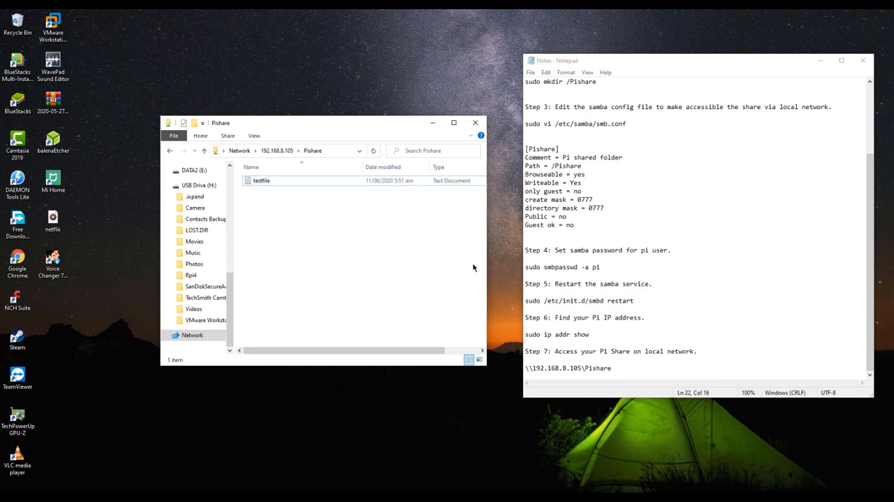
pyautogui.click(190, 203)
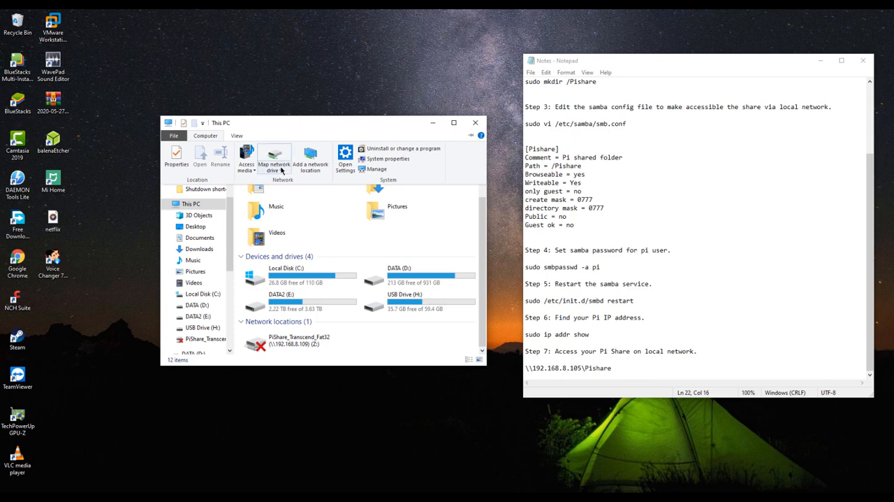
# - Map \\192.168.8.105\Pishare to drive Y: through Map network drive
pyautogui.click(273, 158)
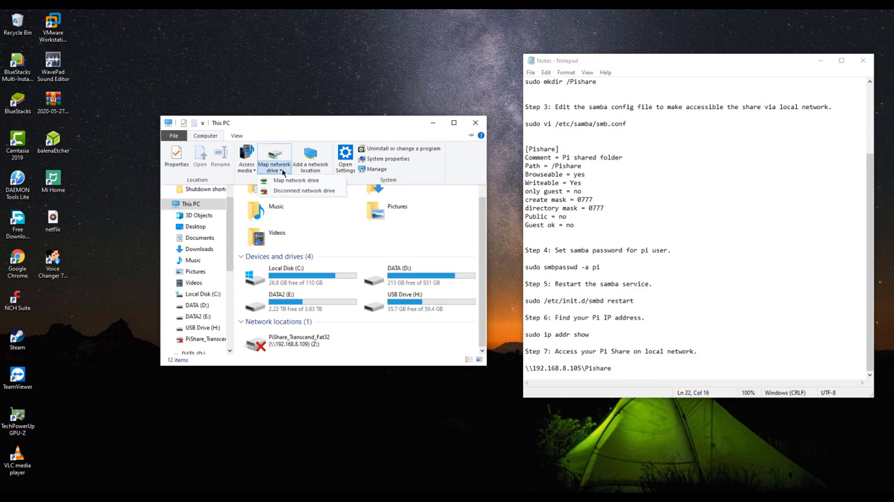
pyautogui.click(296, 180)
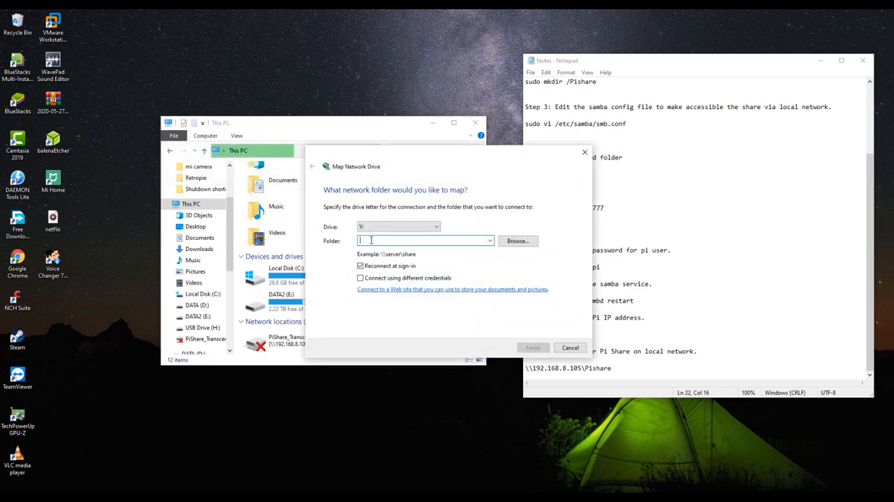
pyautogui.write('\\\\')
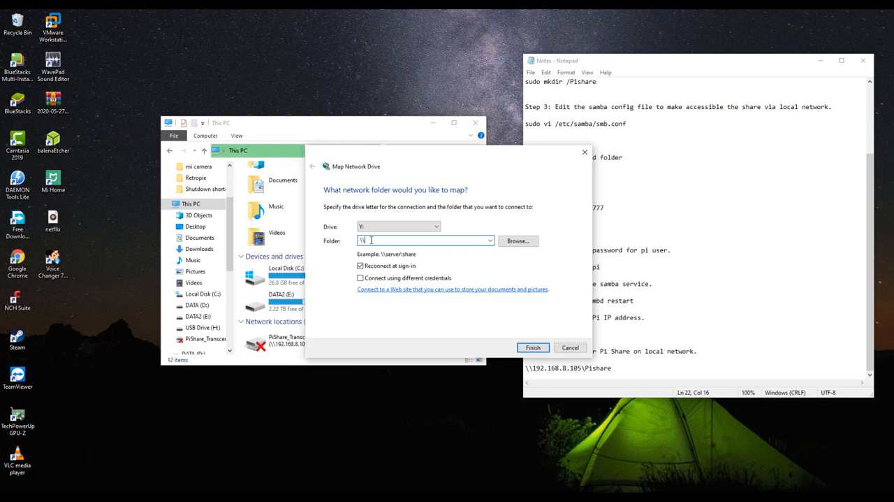
pyautogui.write('19')
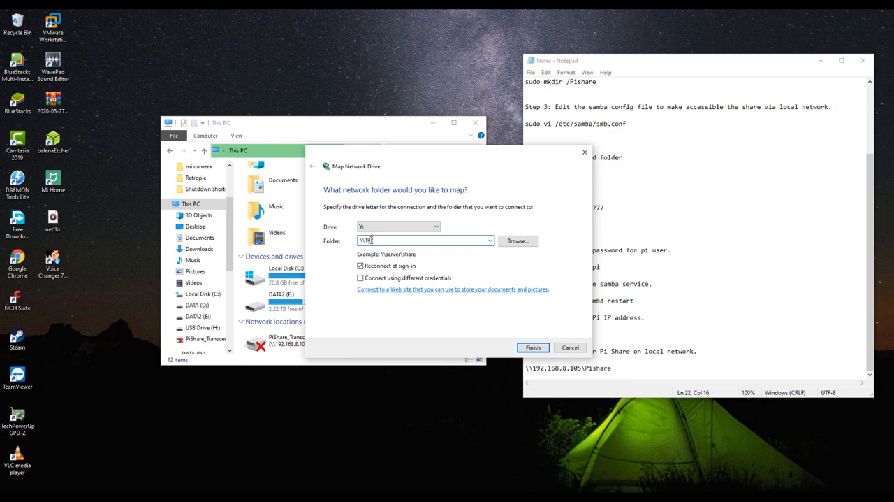
pyautogui.write('92.168.8.')
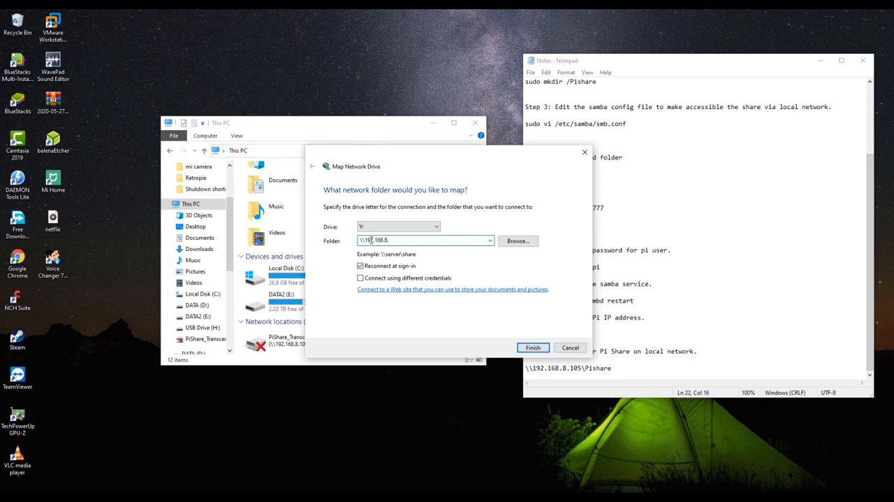
pyautogui.write('105')
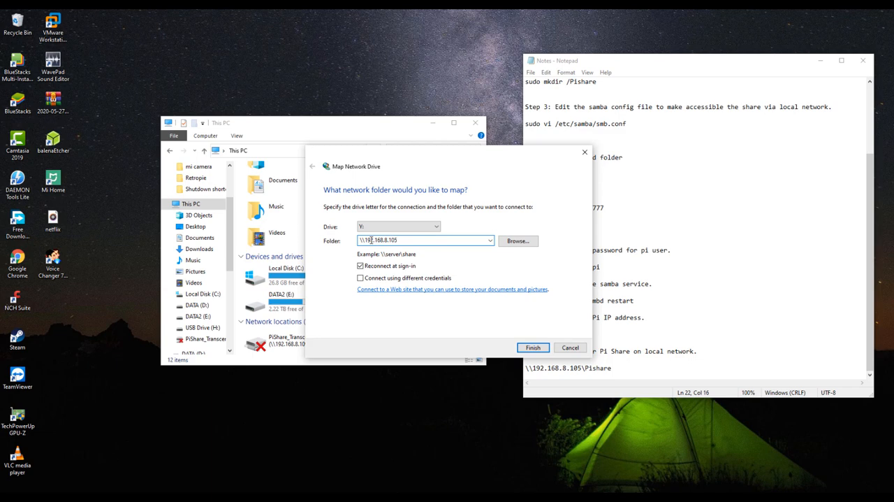
pyautogui.write('\\')
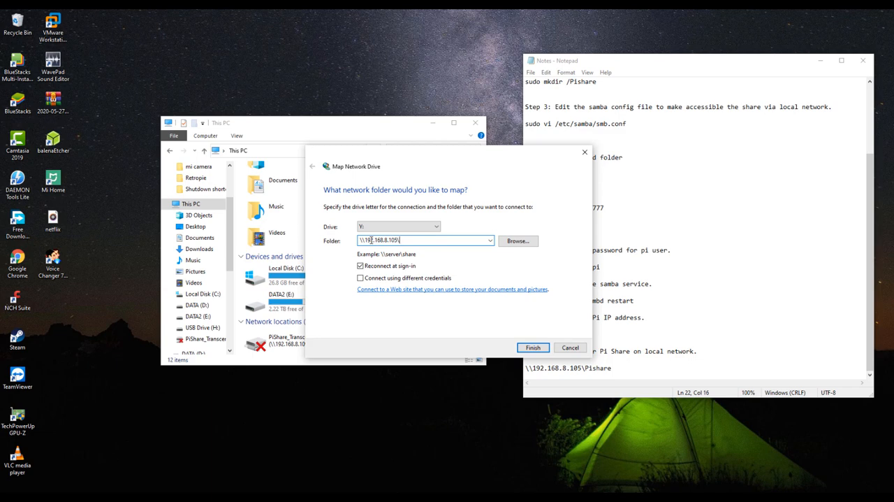
pyautogui.write('Pishare')
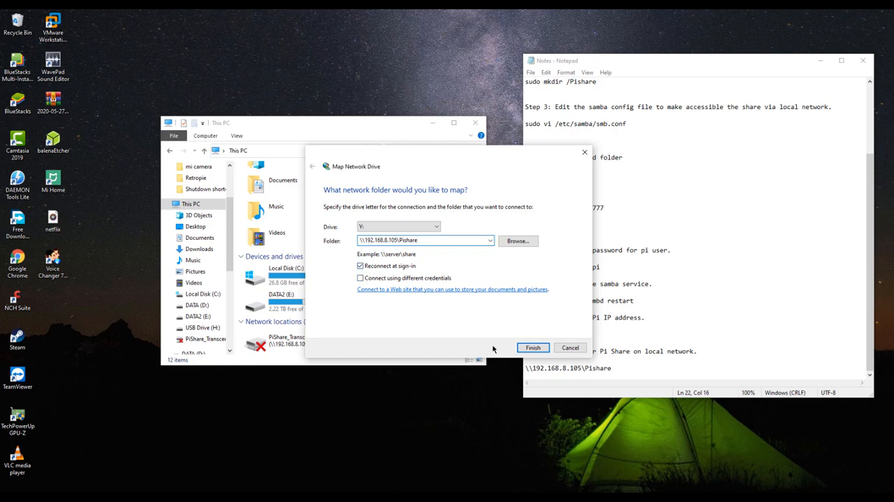
pyautogui.click(532, 347)
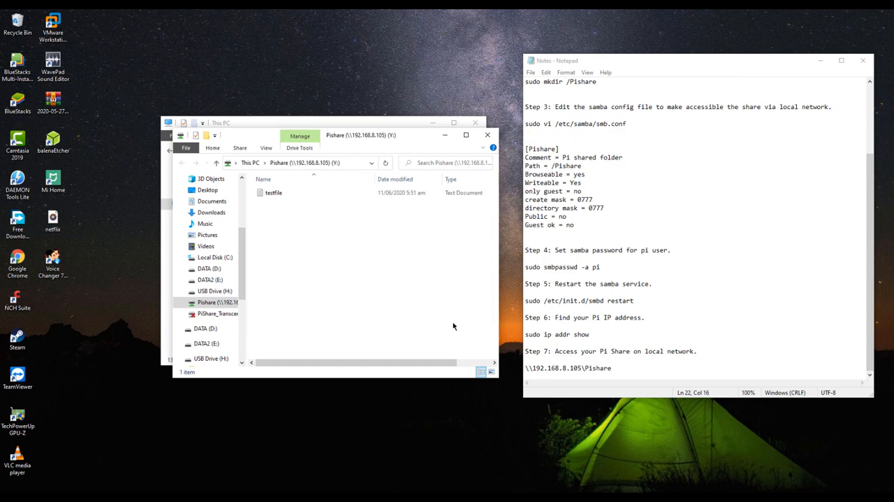
pyautogui.moveTo(320, 357)
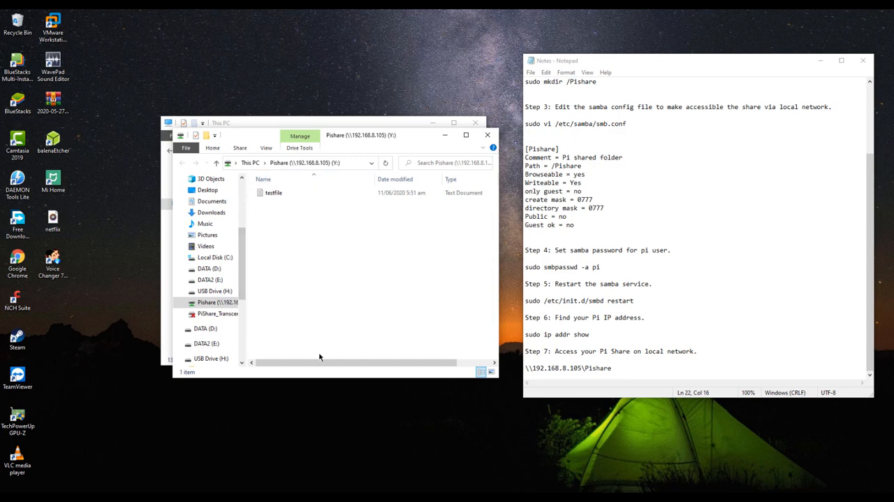
pyautogui.moveTo(293, 401)
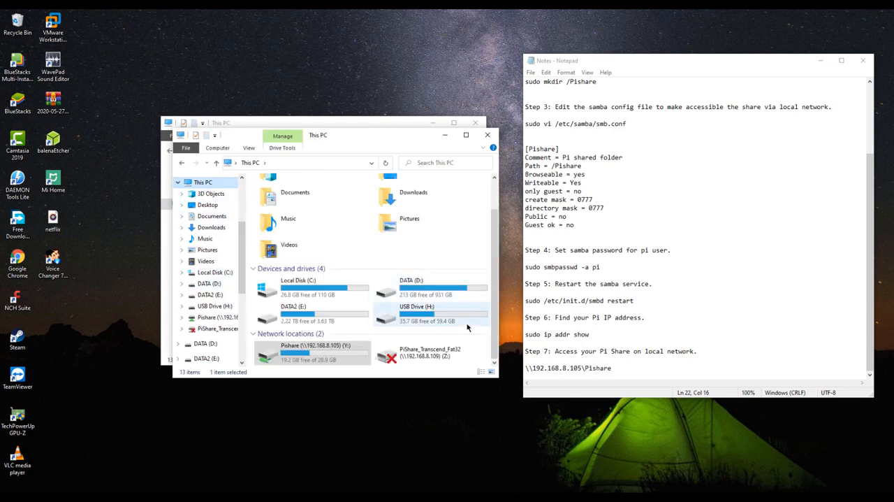
pyautogui.moveTo(319, 379)
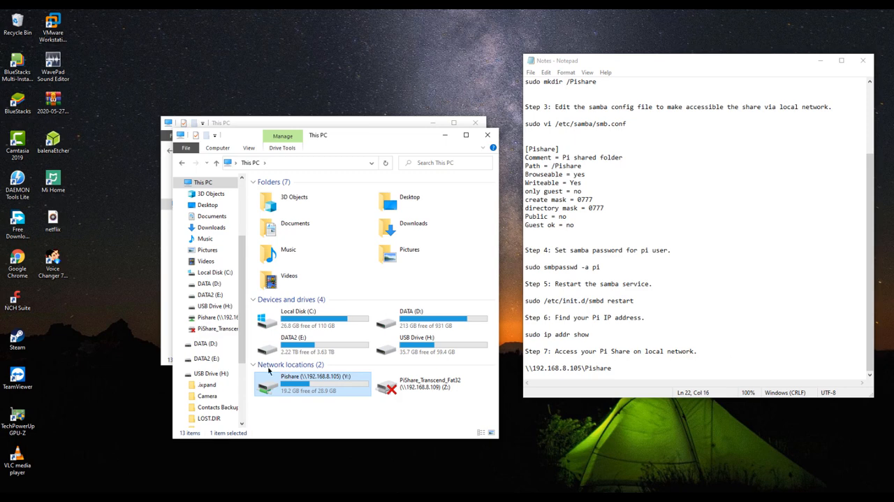
# - Open Pishare (Y:) from This PC to confirm testfile is there, then go back to This PC
pyautogui.doubleClick(311, 384)
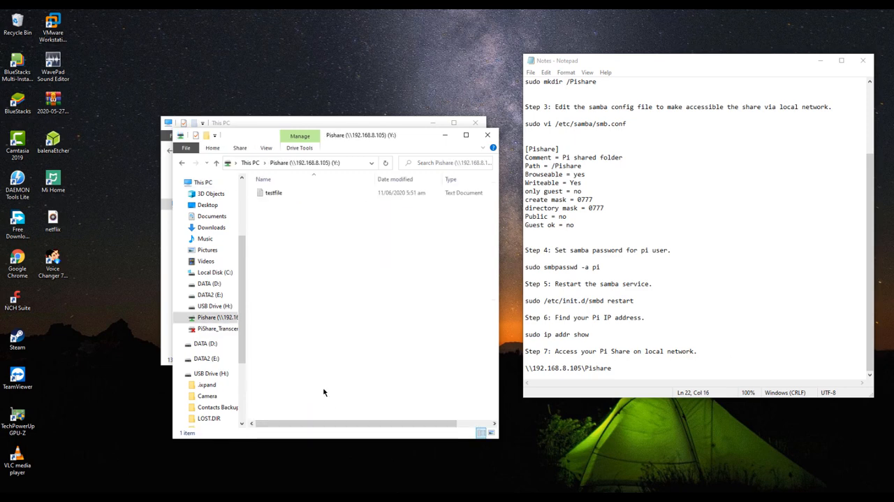
pyautogui.click(183, 162)
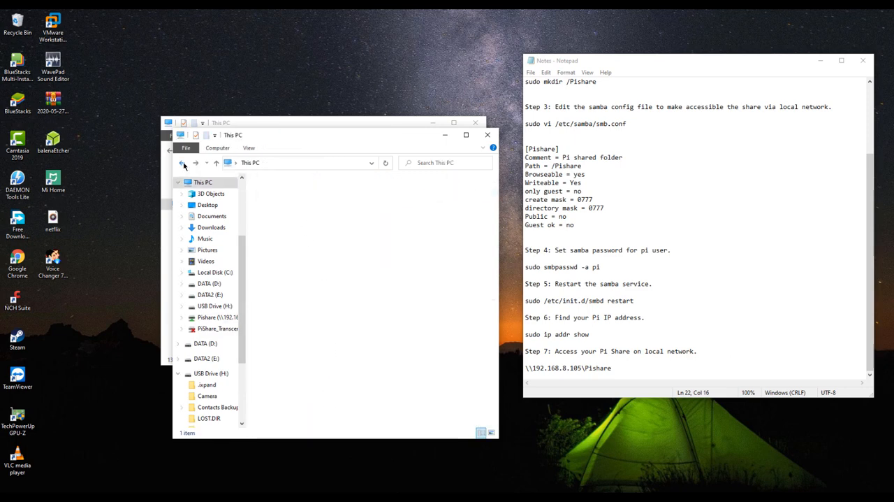